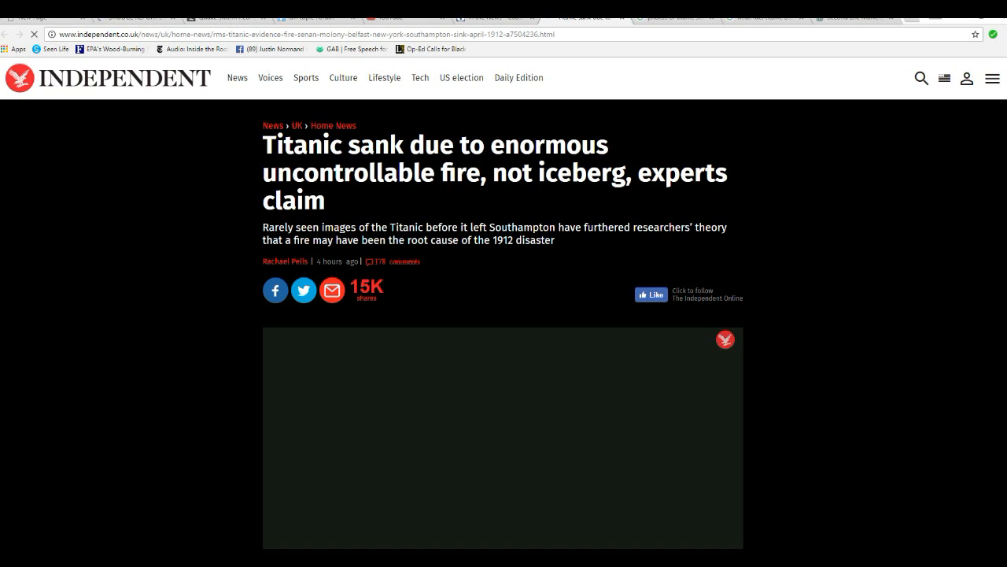
# - Scroll past the headline and video to the opening paragraphs on the fire theory
pyautogui.scroll(-3)
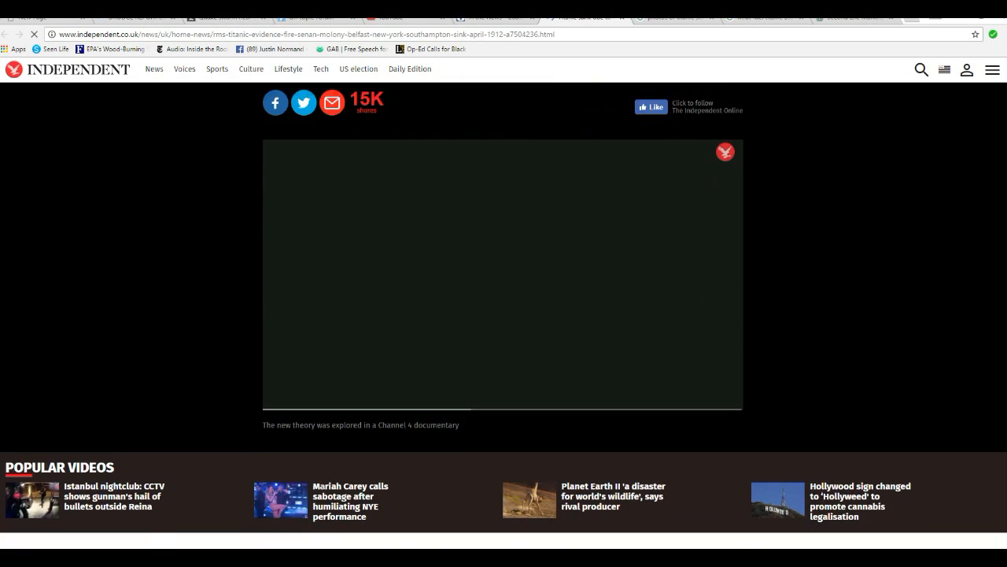
pyautogui.scroll(-3)
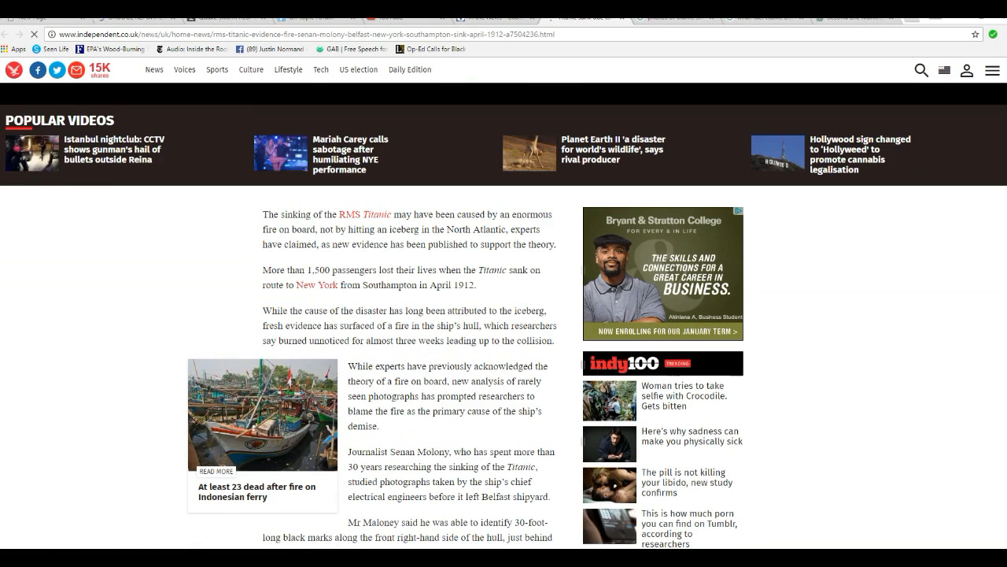
pyautogui.scroll(-3)
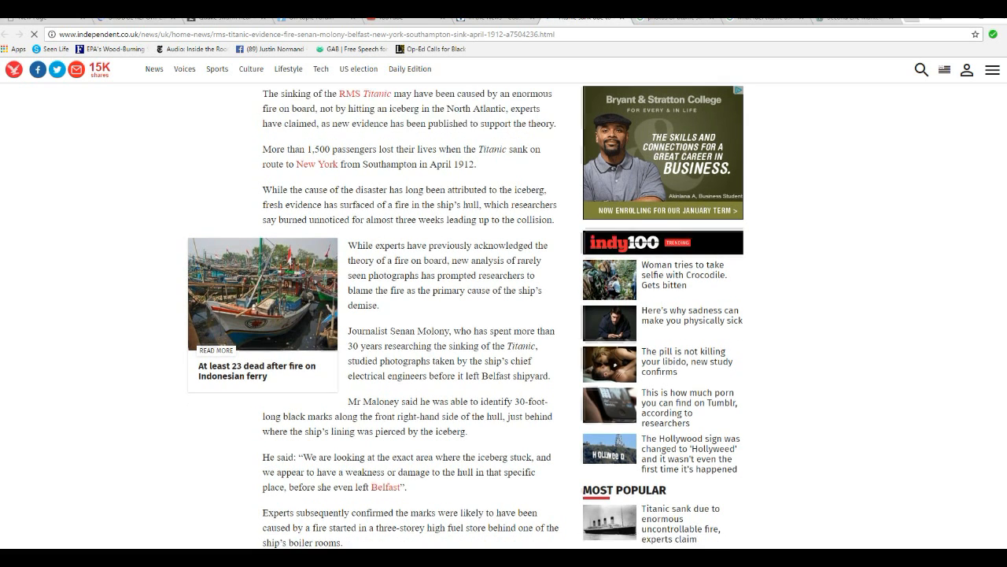
# - Scroll to the paragraphs about black hull marks and the fuel-store fire behind the boiler rooms
pyautogui.scroll(-3)
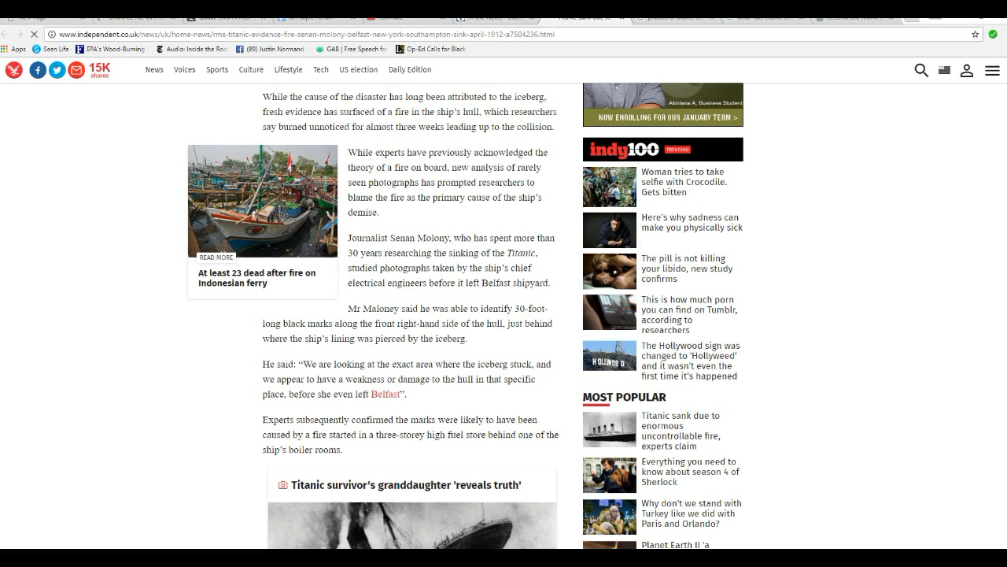
pyautogui.scroll(-3)
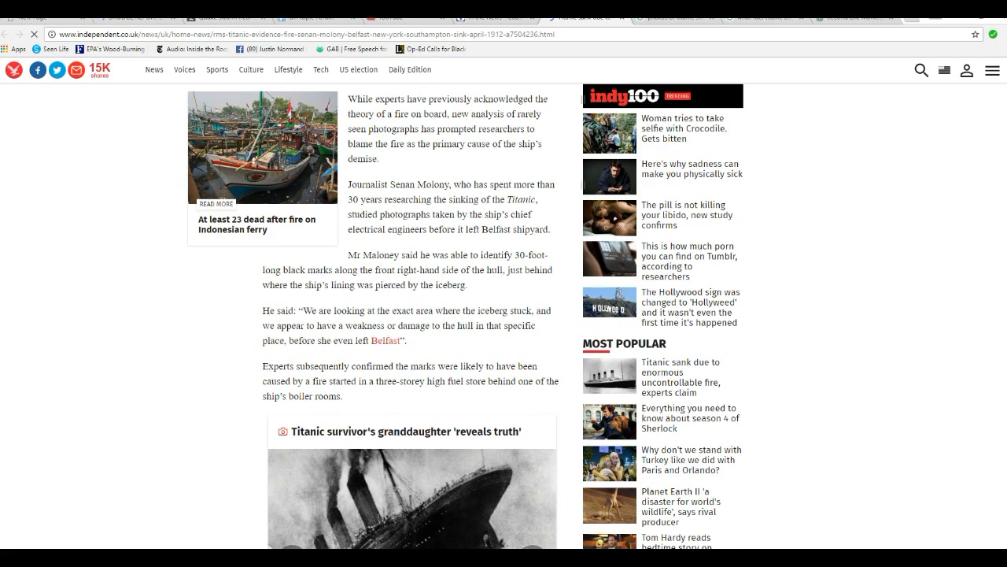
pyautogui.scroll(-3)
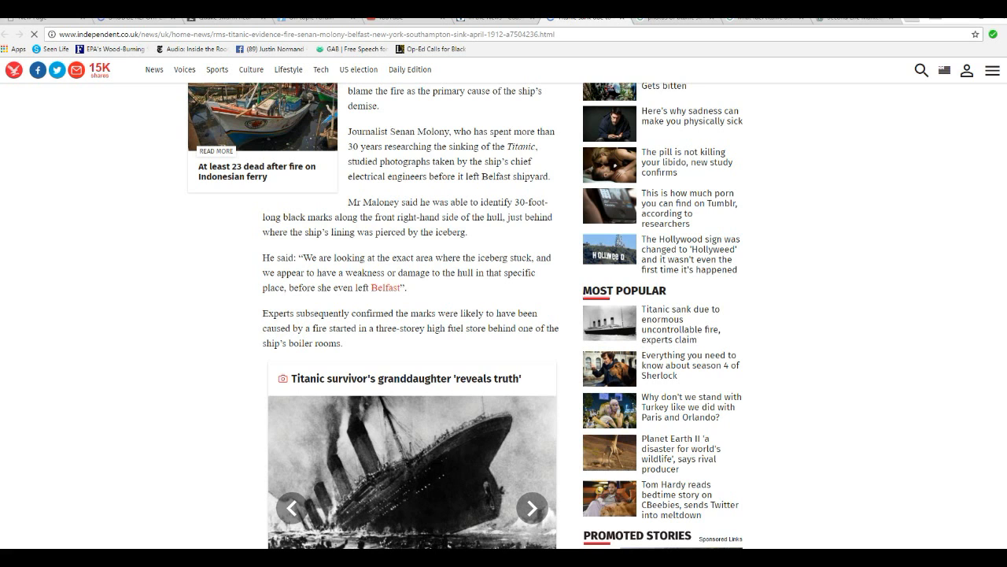
# - Scroll past the sinking-ship gallery to the twelve-men-versus-1000-degree-flames paragraphs and Molony's documentary claims
pyautogui.scroll(-3)
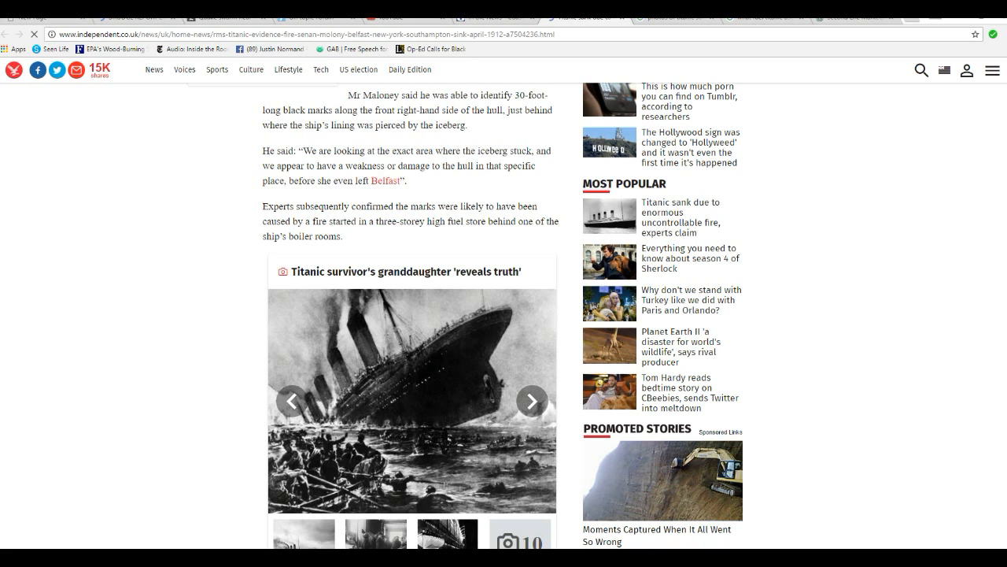
pyautogui.scroll(-3)
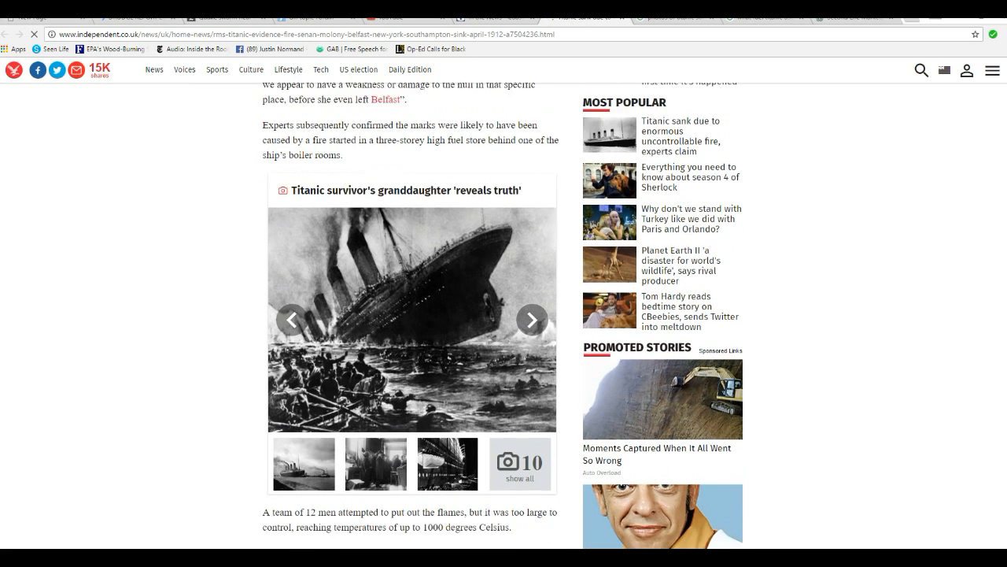
pyautogui.scroll(-3)
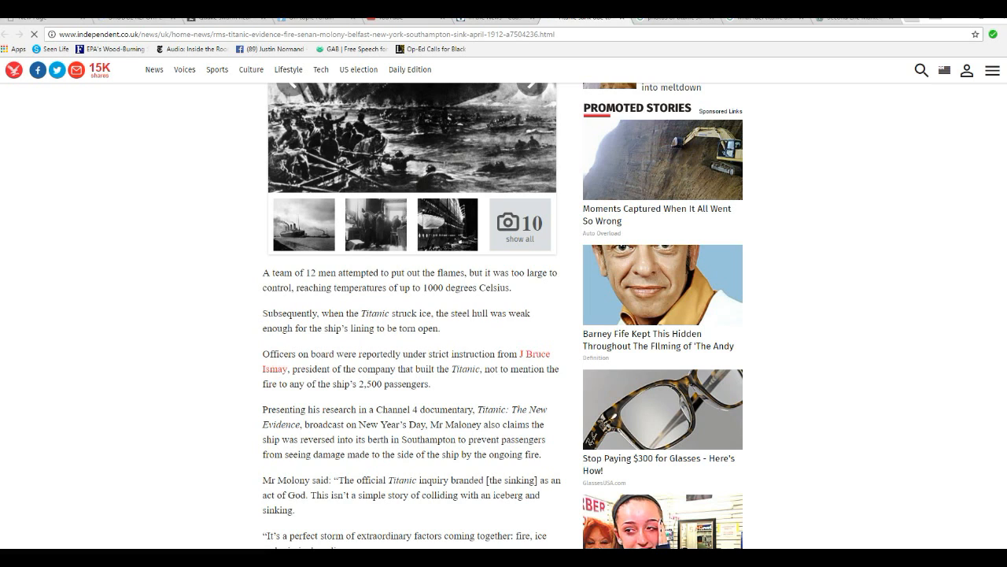
pyautogui.scroll(-3)
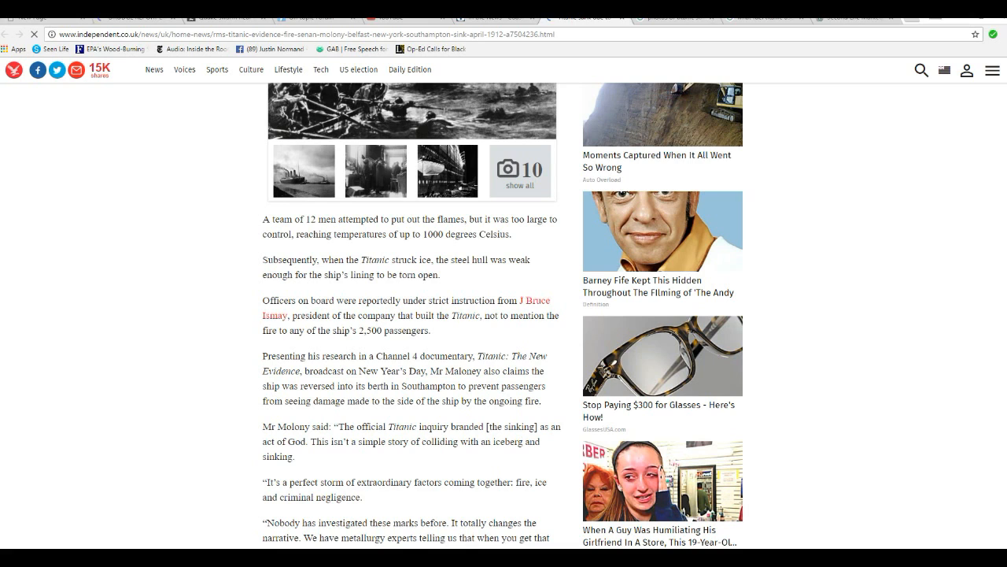
pyautogui.scroll(-3)
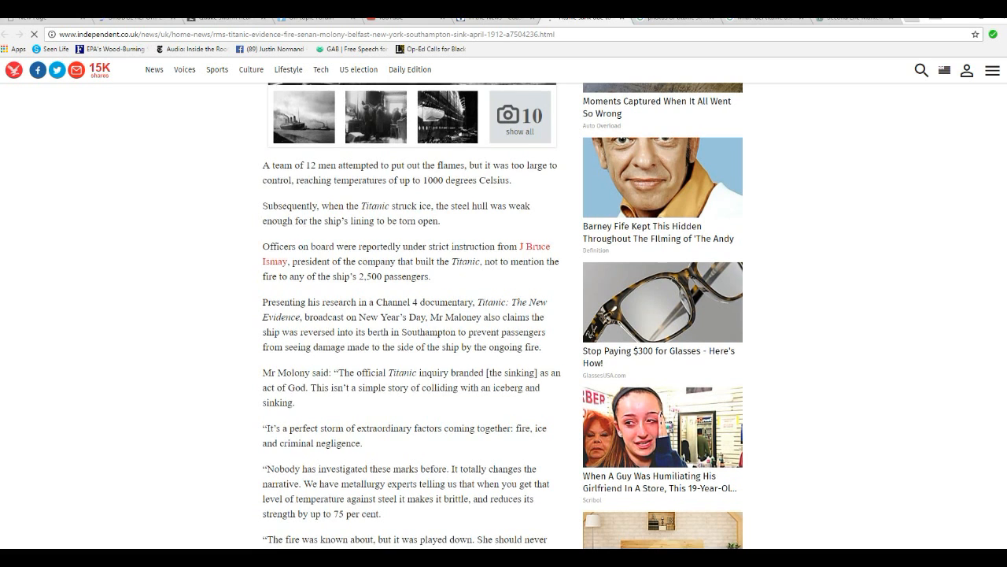
pyautogui.scroll(-3)
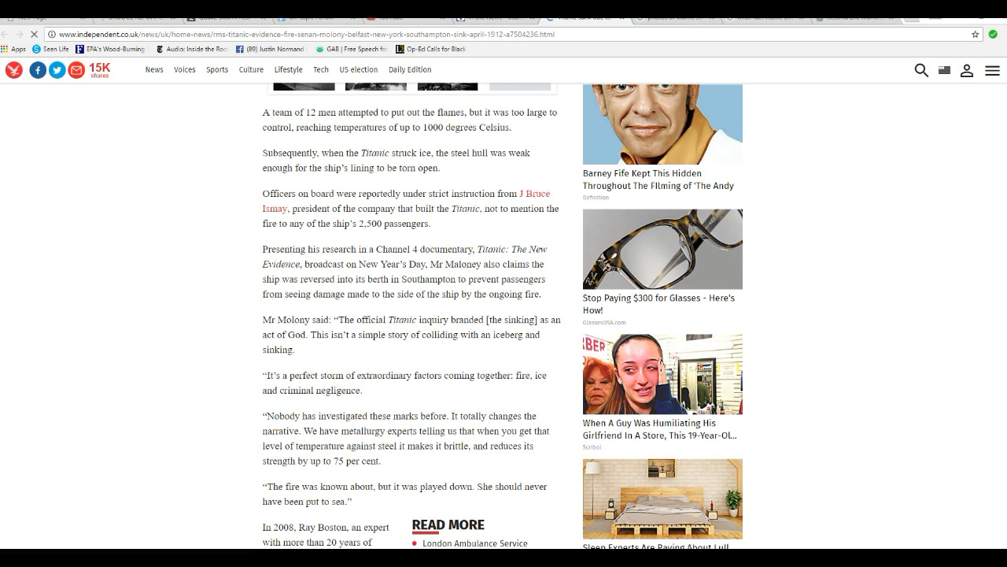
# - Scroll to the closing 1912 Parliament inquiry paragraphs, then back up to the sinking-ship gallery
pyautogui.scroll(-3)
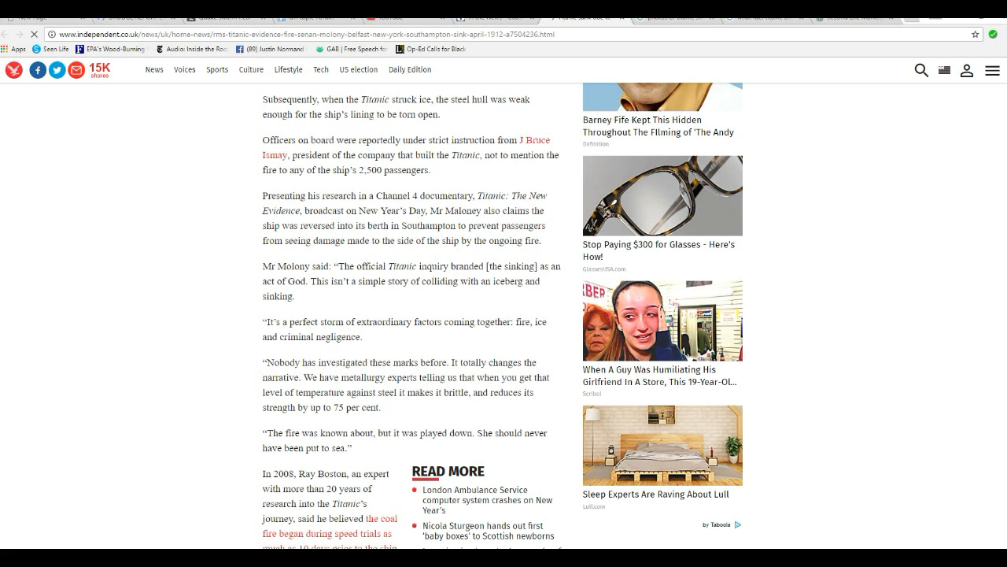
pyautogui.scroll(-3)
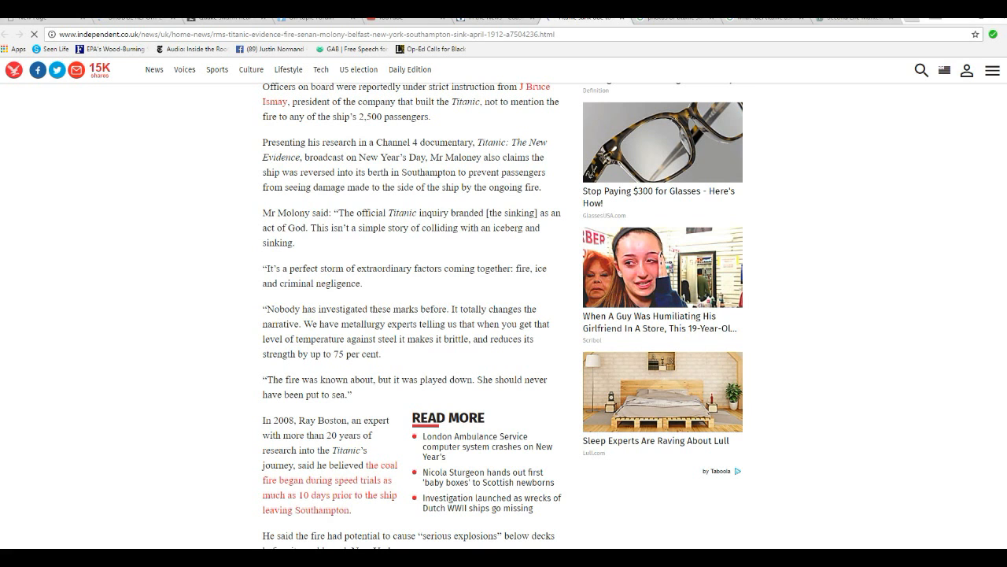
pyautogui.scroll(-3)
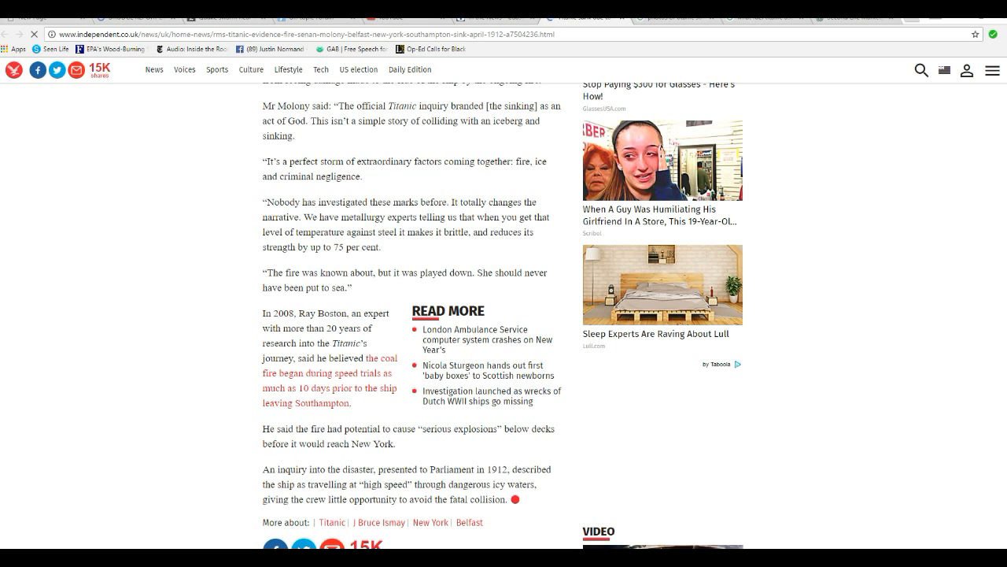
pyautogui.scroll(-3)
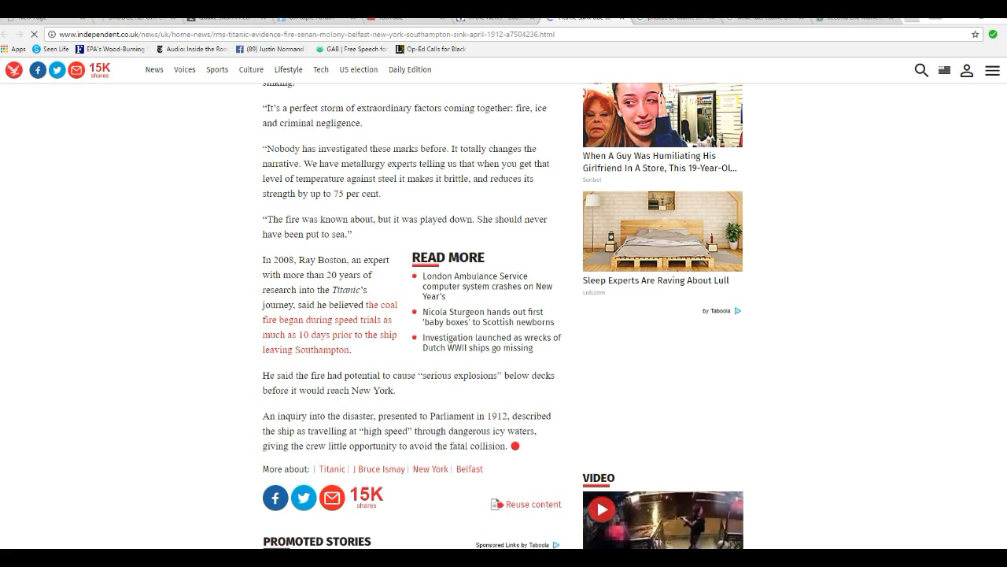
pyautogui.scroll(-3)
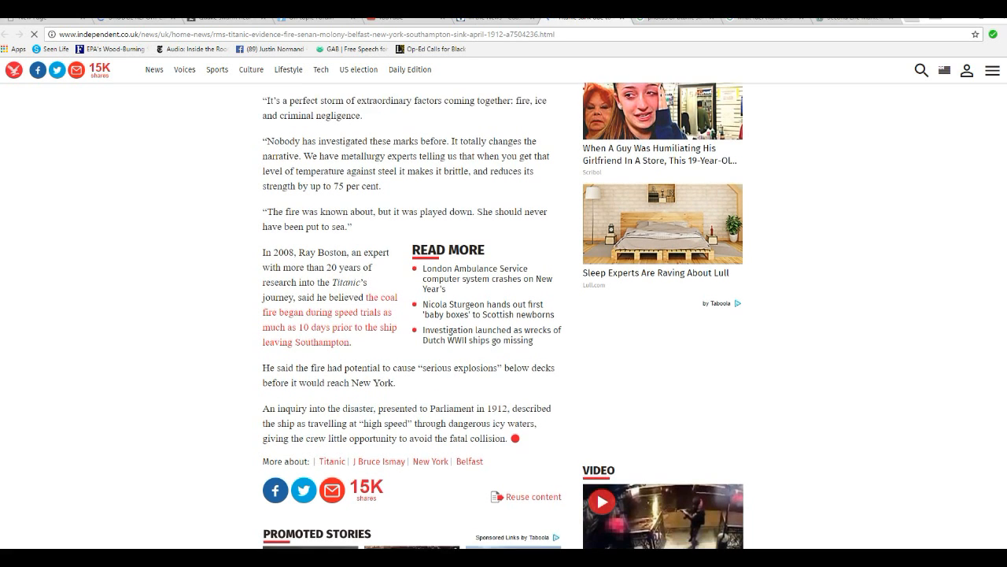
pyautogui.scroll(-3)
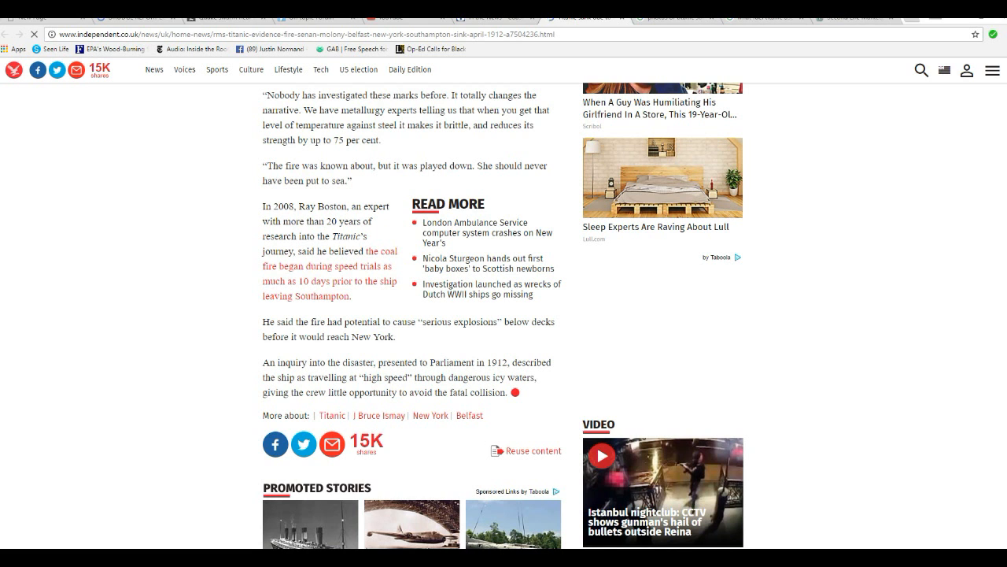
pyautogui.scroll(3)
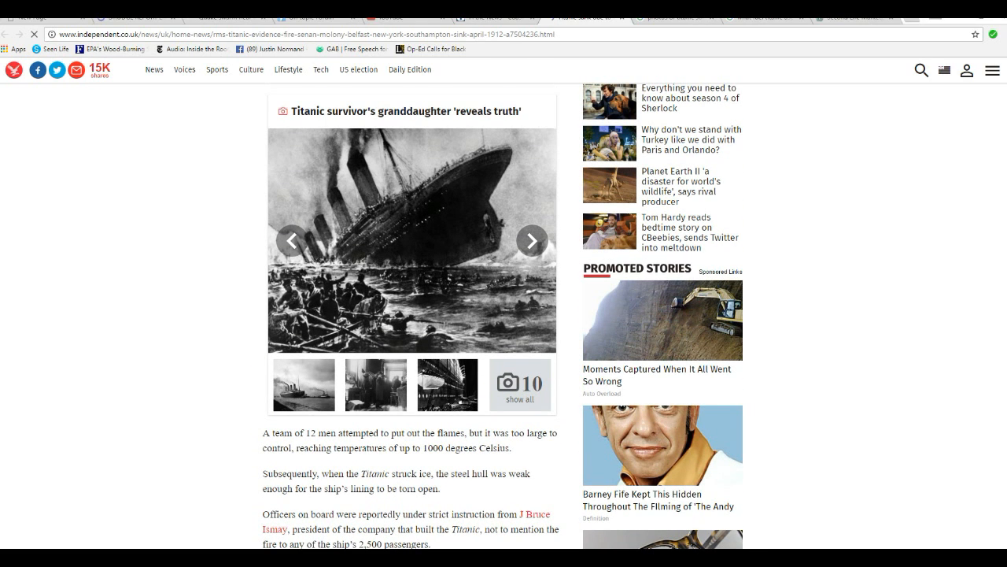
# - Scroll the Titanic Southampton image results and preview the BBC News black-and-white departure photo
pyautogui.scroll(-3)
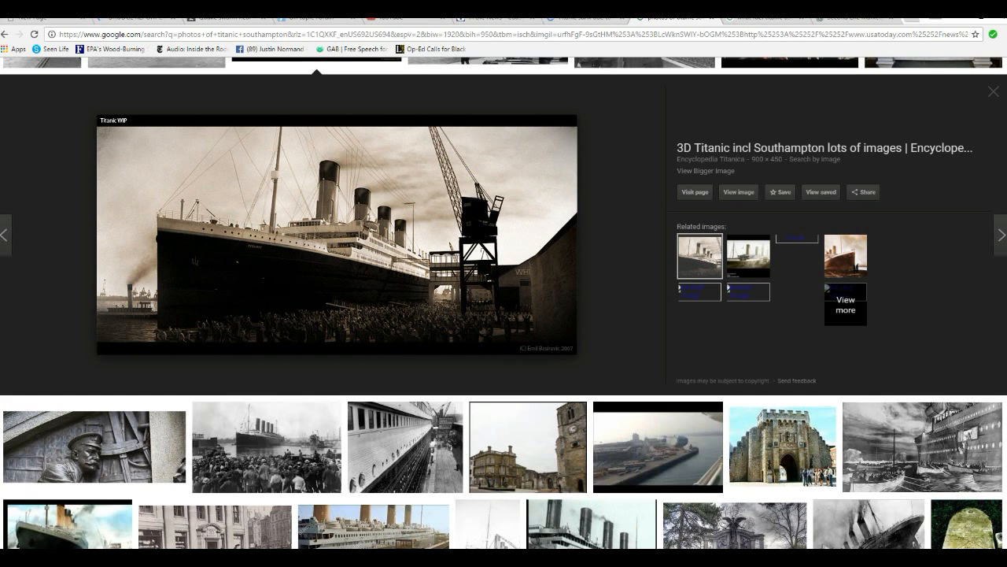
pyautogui.scroll(-3)
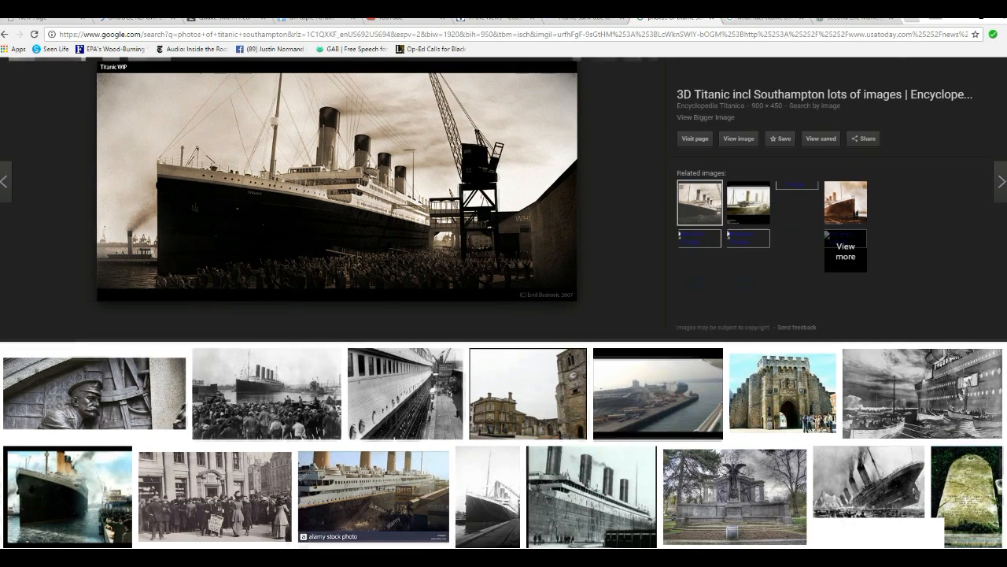
pyautogui.scroll(-3)
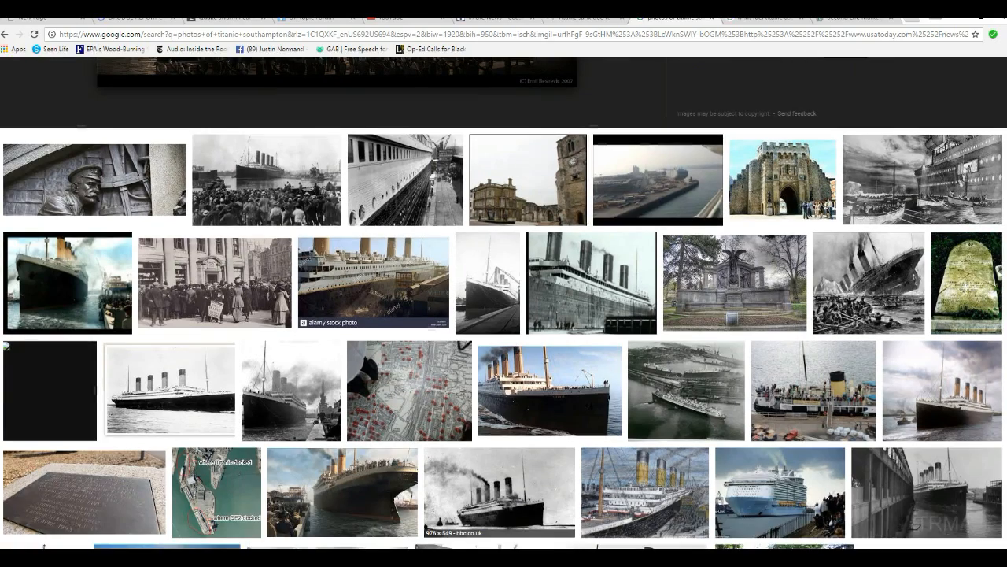
pyautogui.scroll(-3)
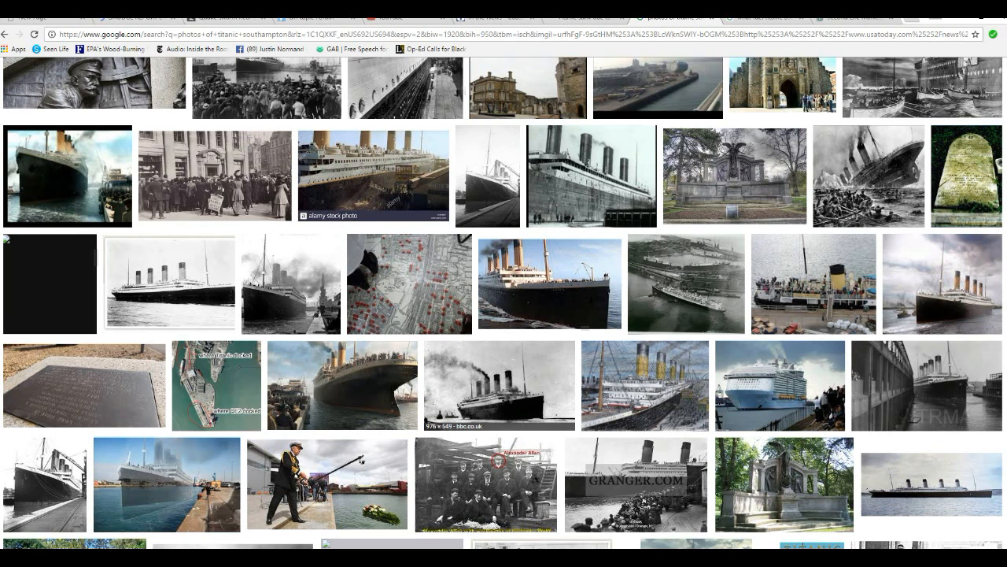
pyautogui.scroll(-3)
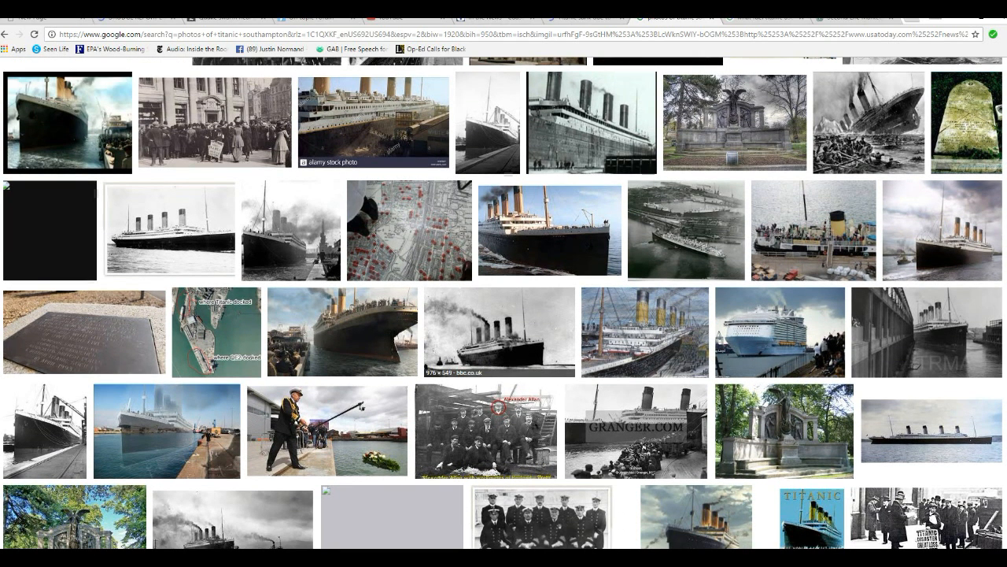
pyautogui.click(488, 346)
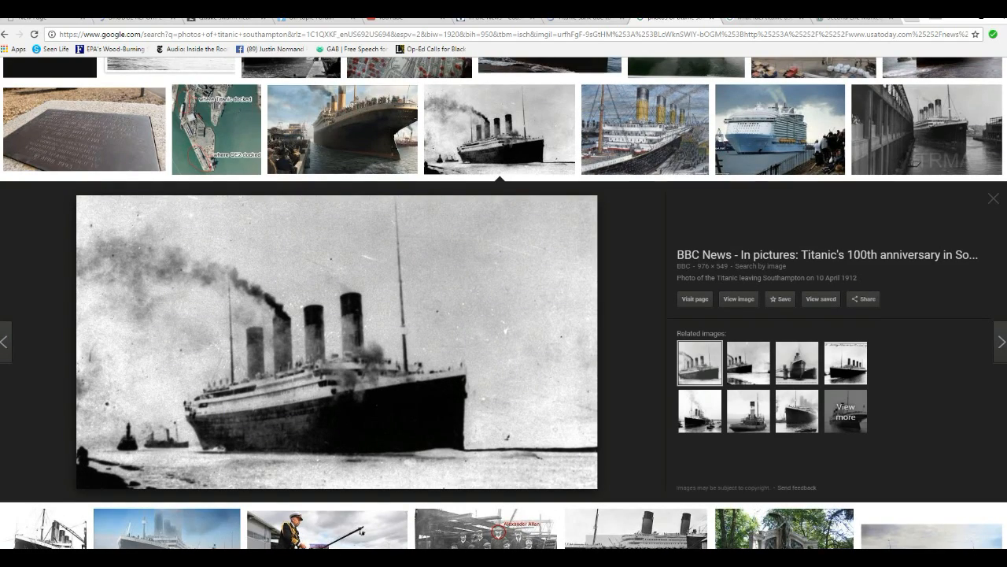
pyautogui.scroll(-3)
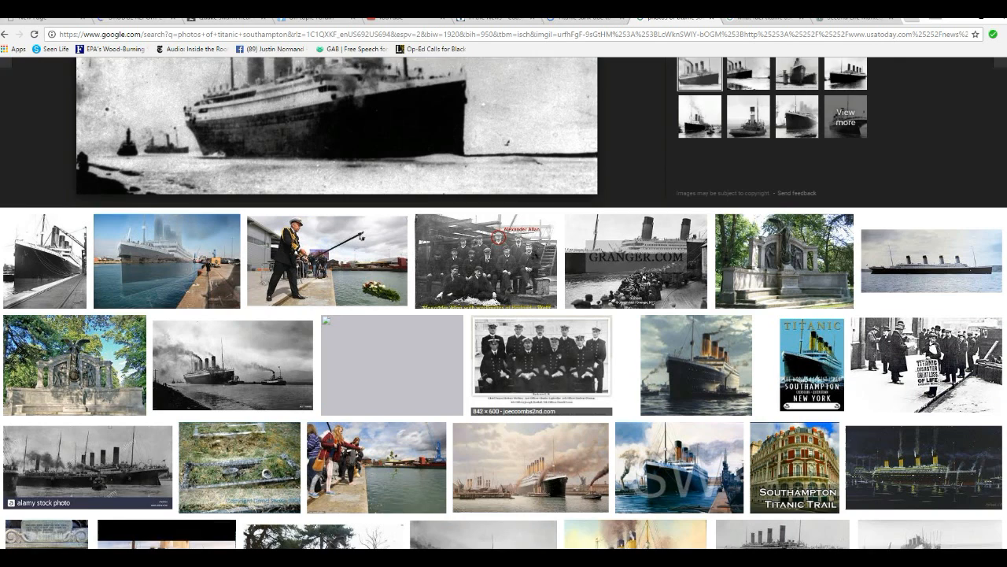
pyautogui.scroll(-3)
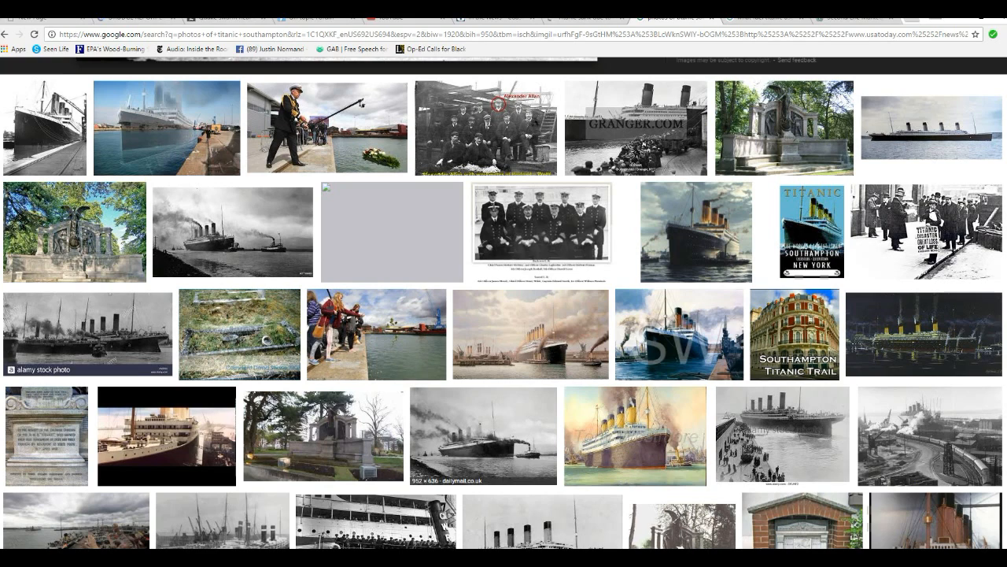
pyautogui.scroll(-3)
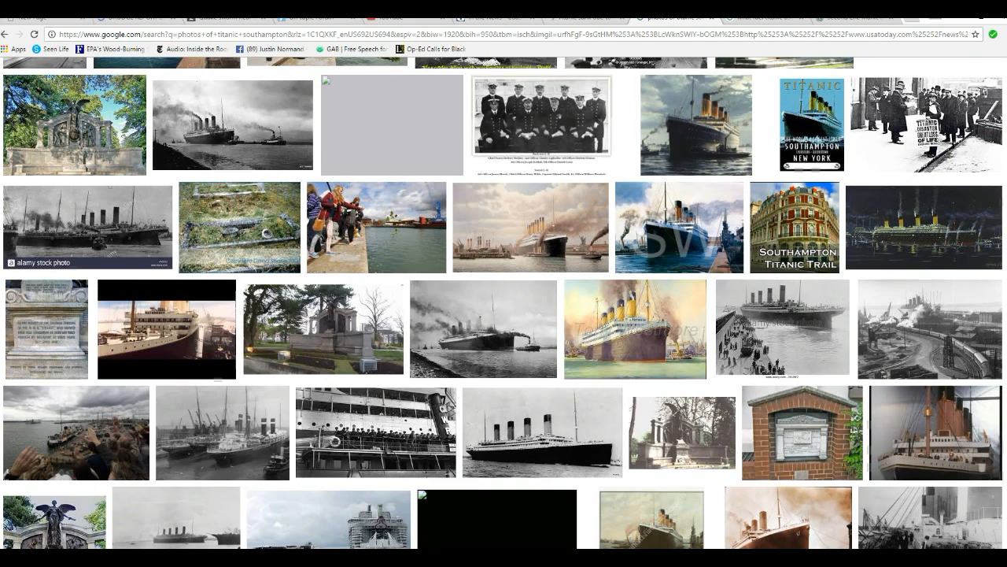
pyautogui.scroll(-3)
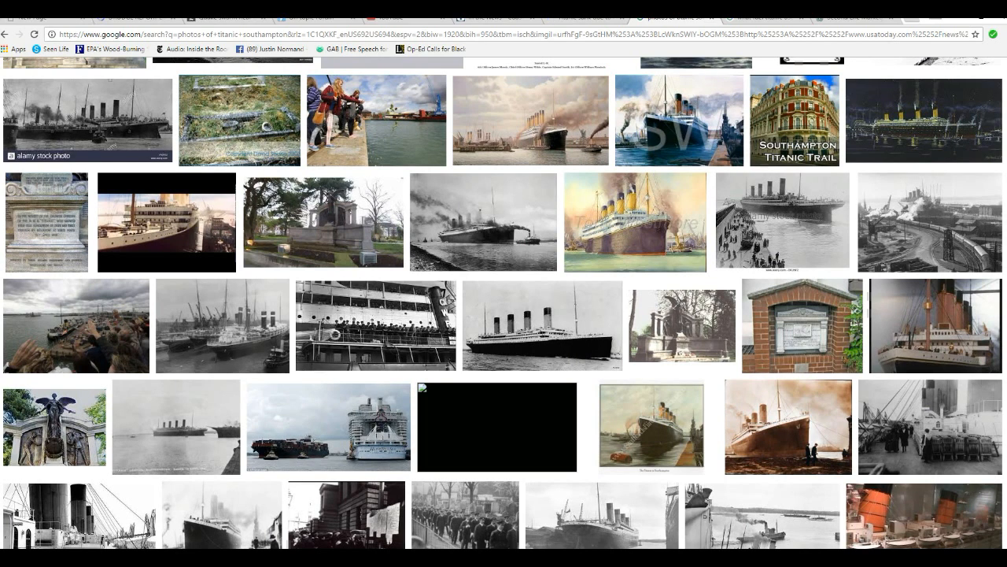
pyautogui.moveTo(334, 425)
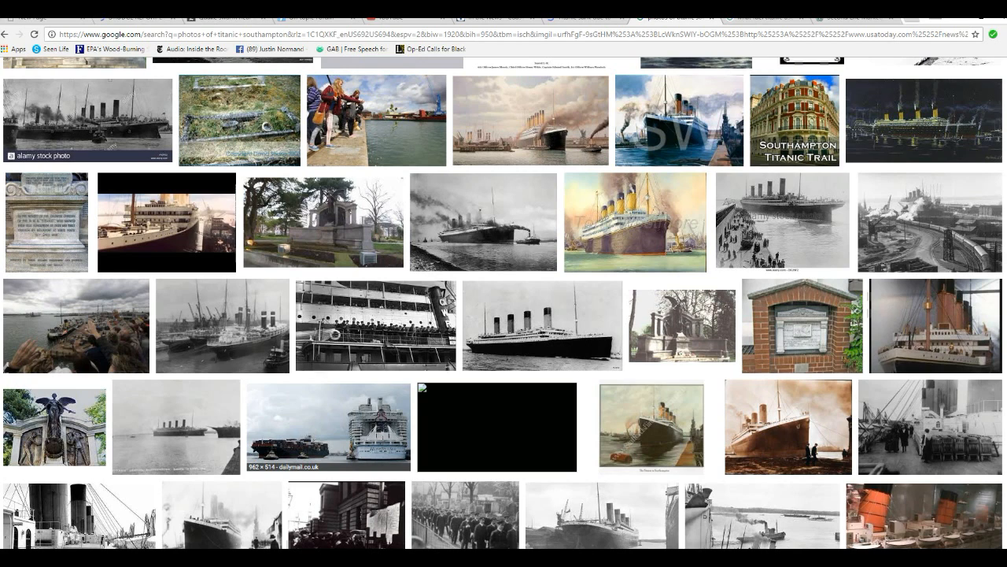
pyautogui.scroll(-3)
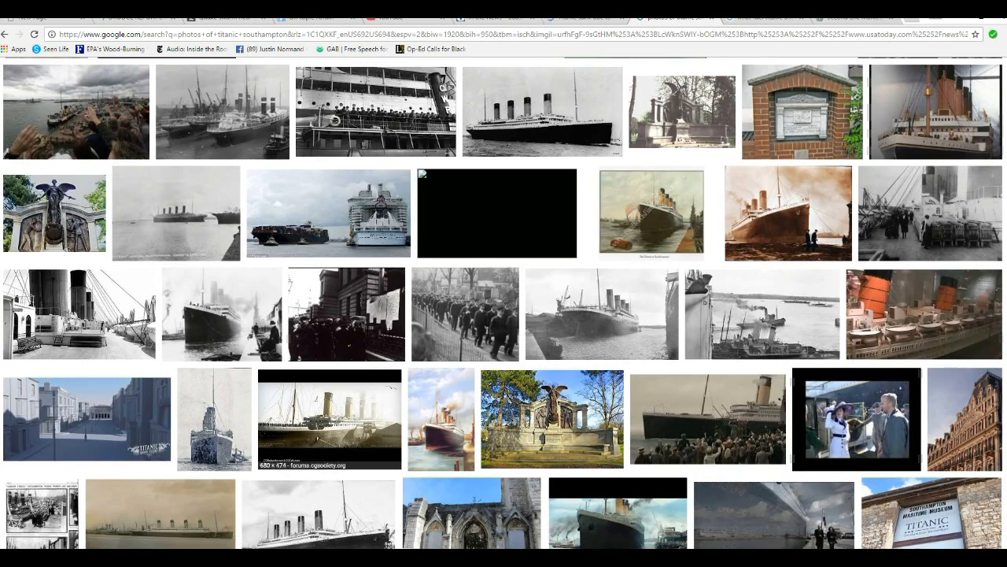
pyautogui.scroll(-3)
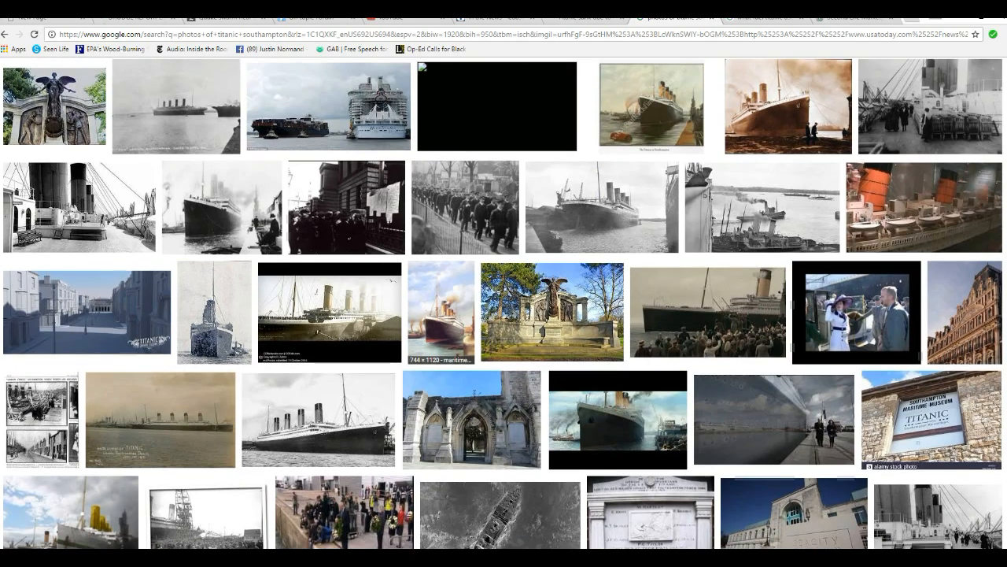
pyautogui.scroll(-3)
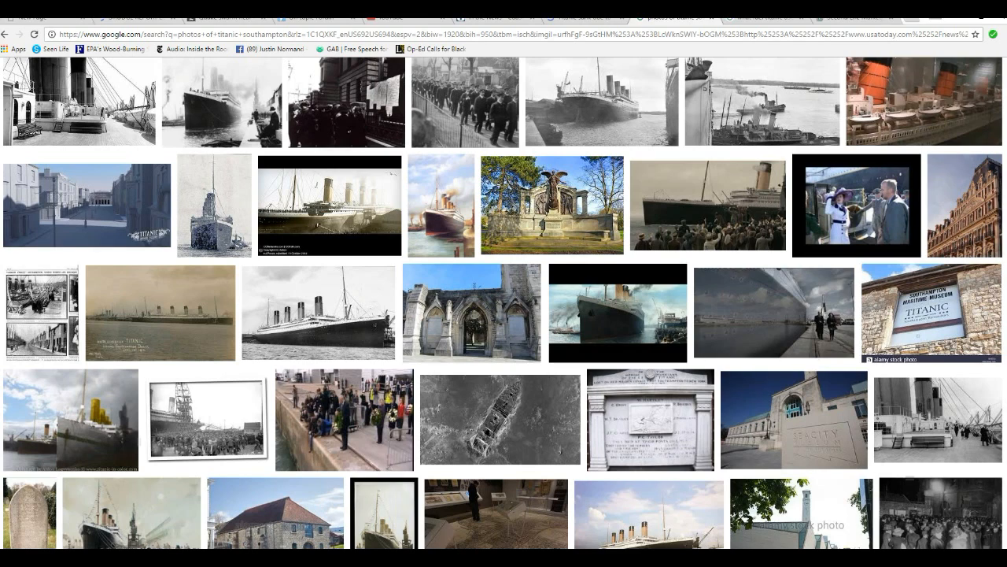
pyautogui.scroll(-3)
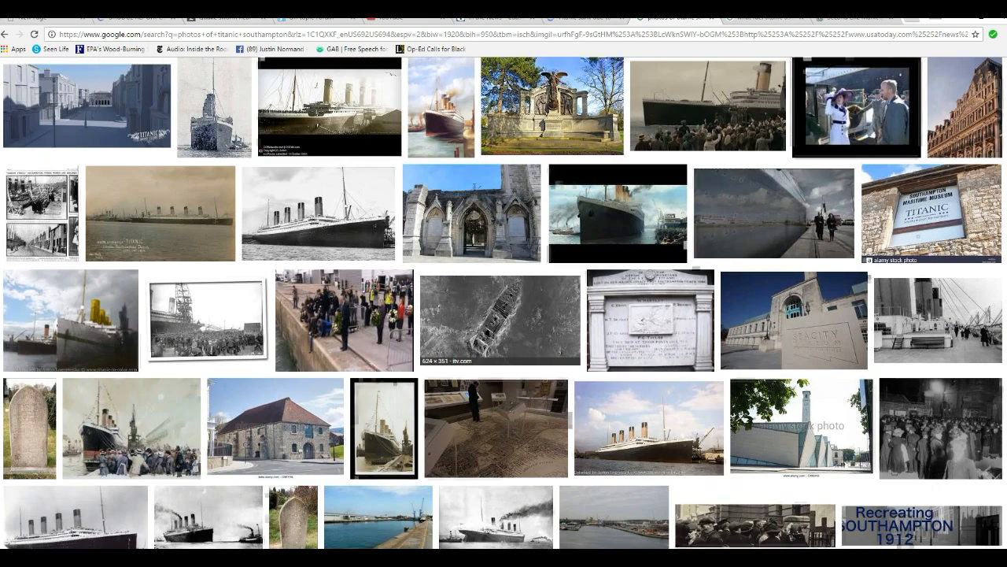
pyautogui.scroll(-3)
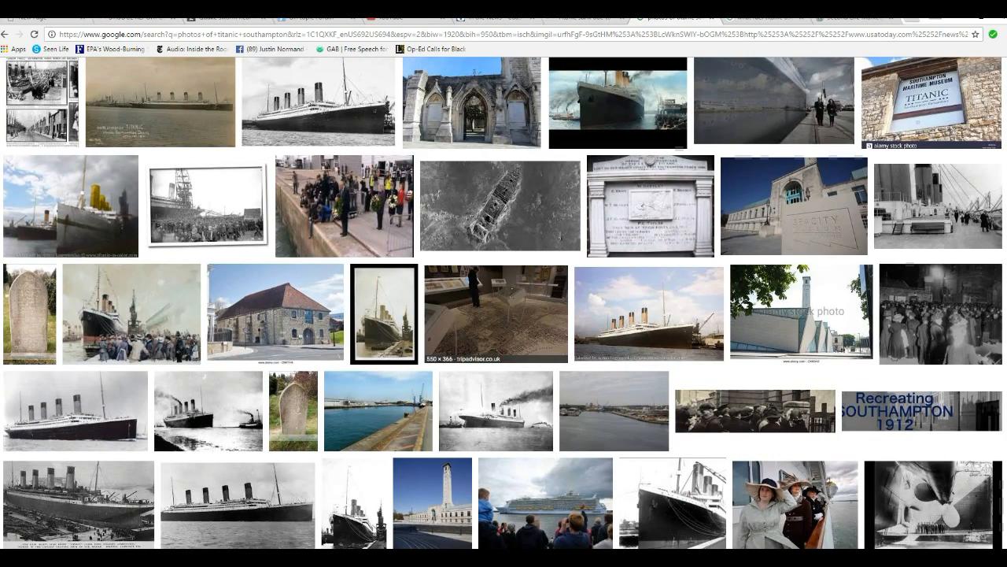
pyautogui.scroll(-3)
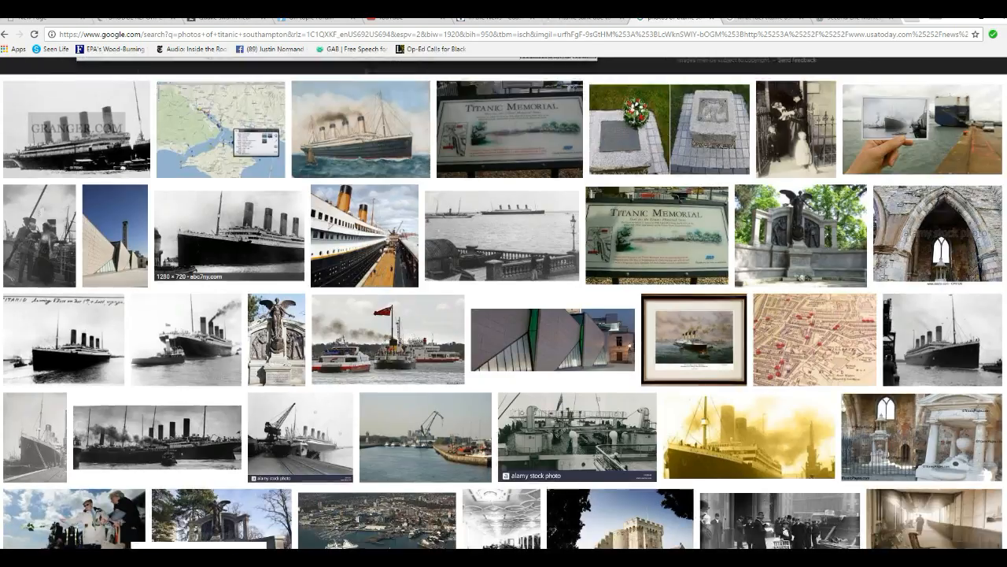
pyautogui.scroll(-3)
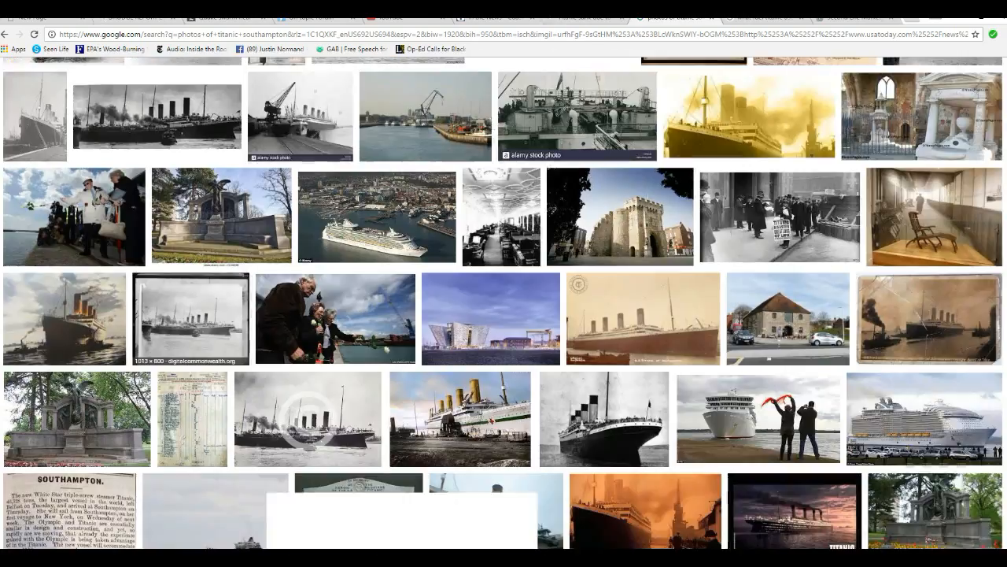
pyautogui.scroll(-3)
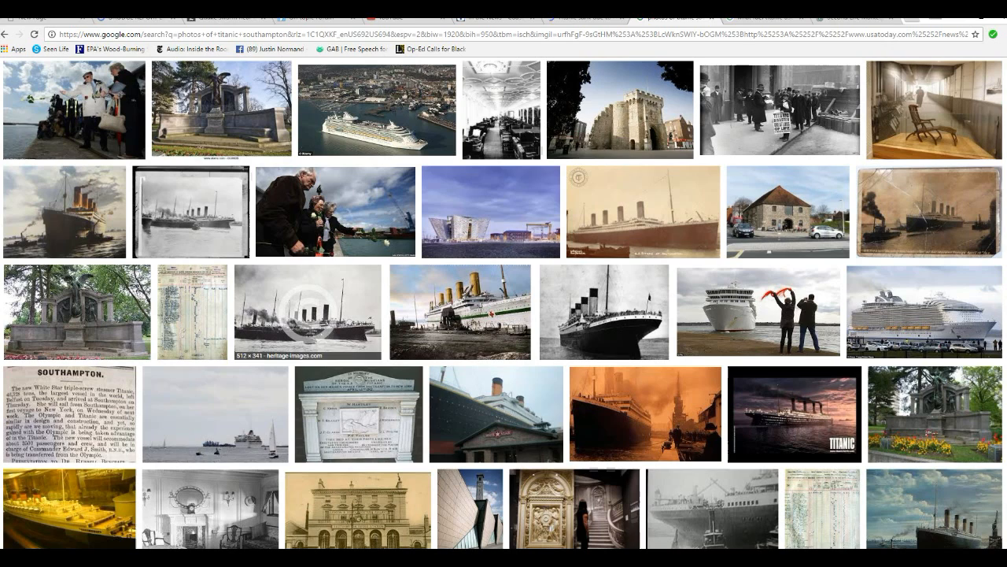
pyautogui.scroll(-3)
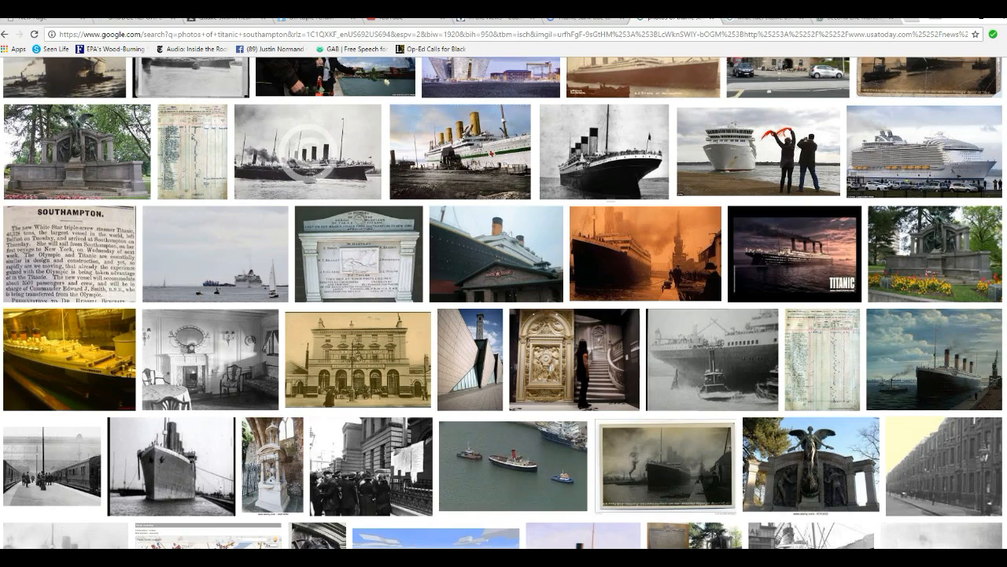
pyautogui.scroll(-3)
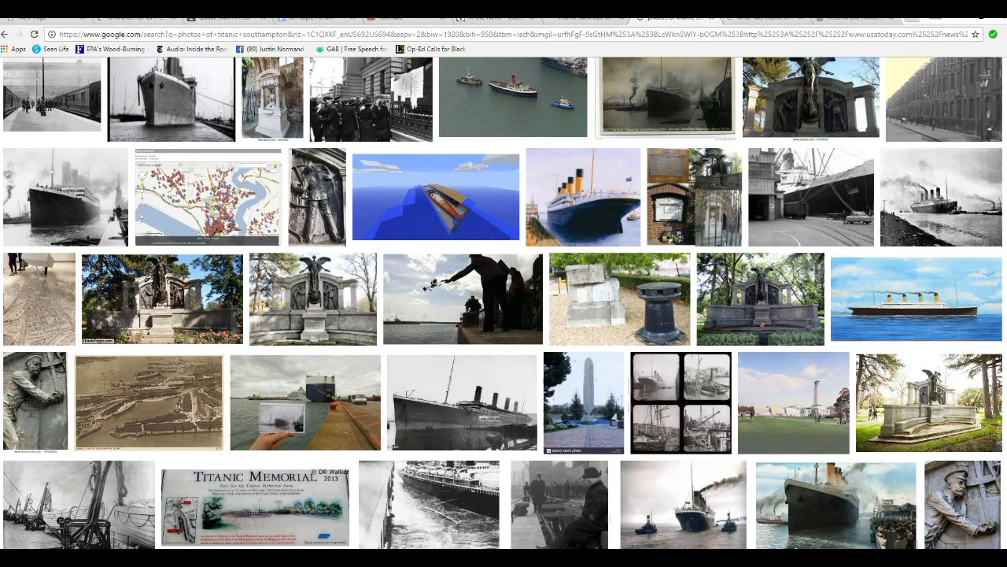
pyautogui.scroll(-3)
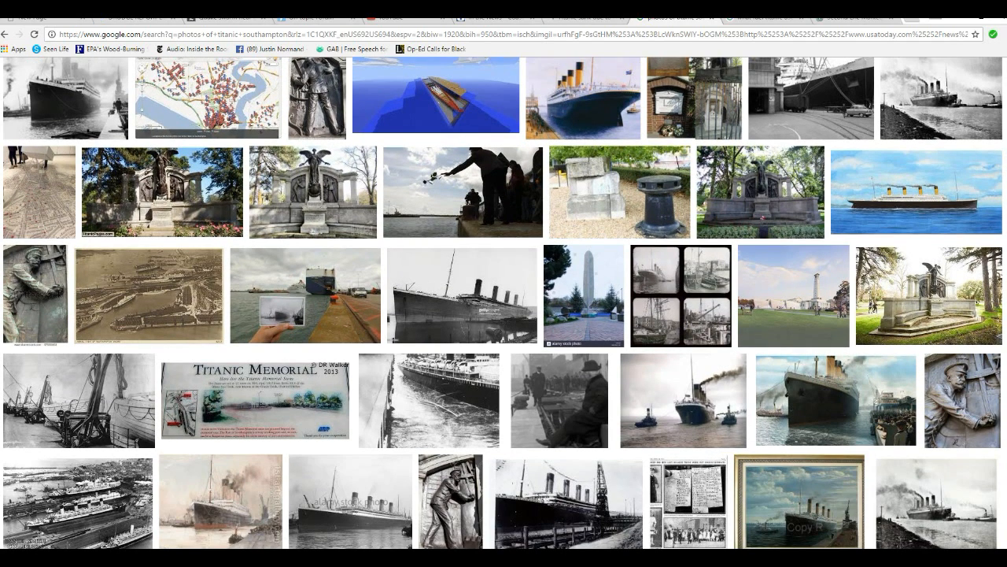
pyautogui.moveTo(551, 19)
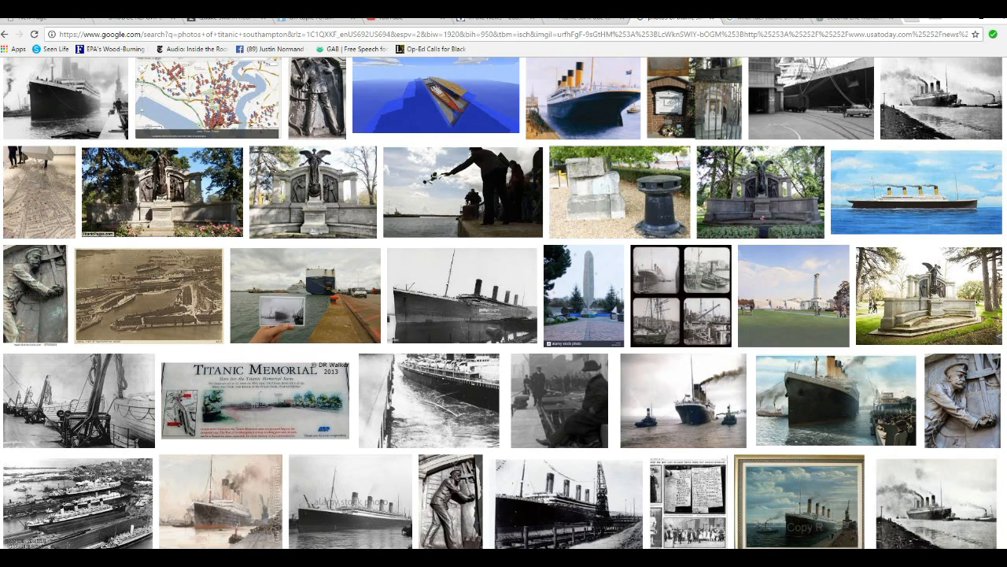
pyautogui.scroll(-3)
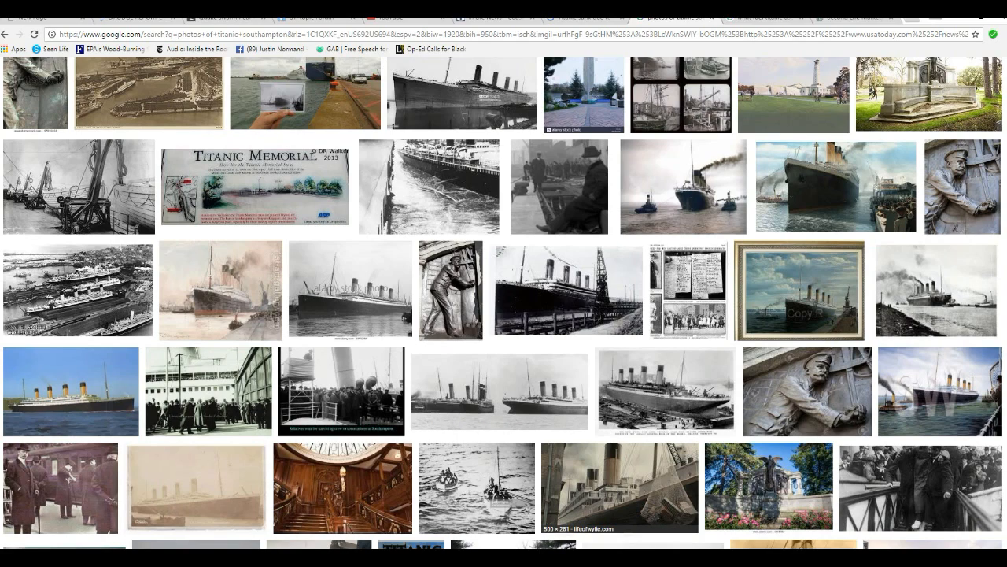
pyautogui.scroll(-3)
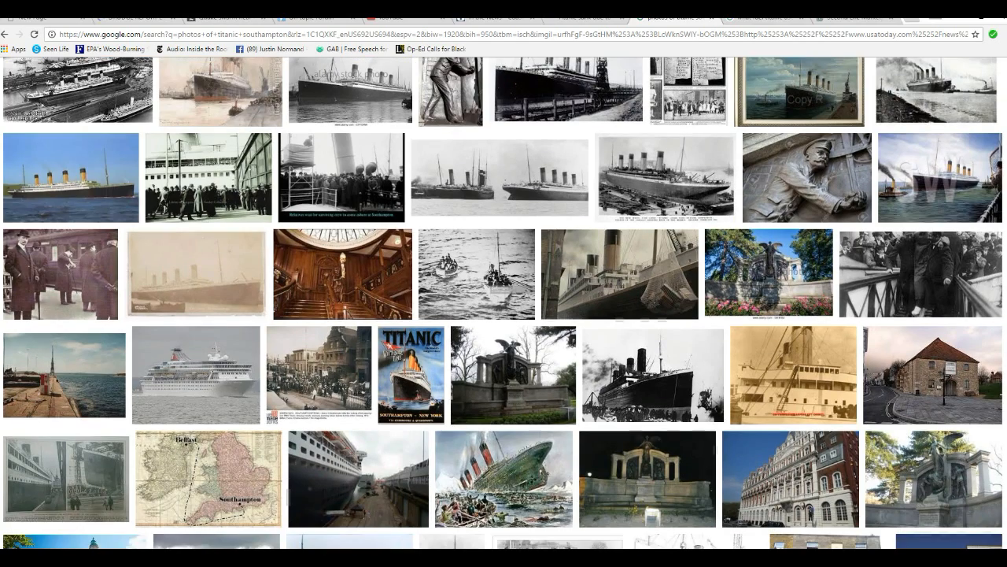
pyautogui.scroll(-3)
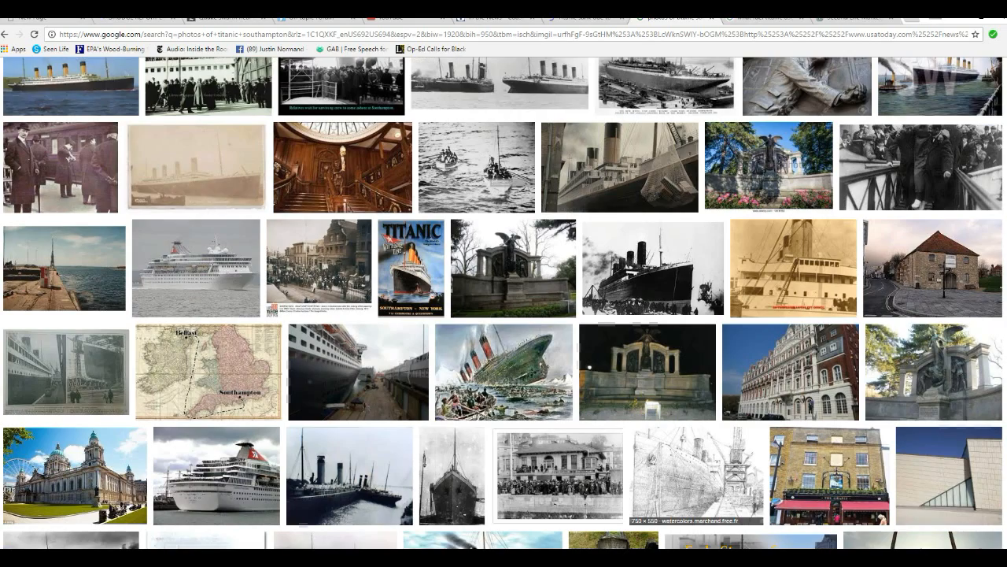
pyautogui.scroll(-3)
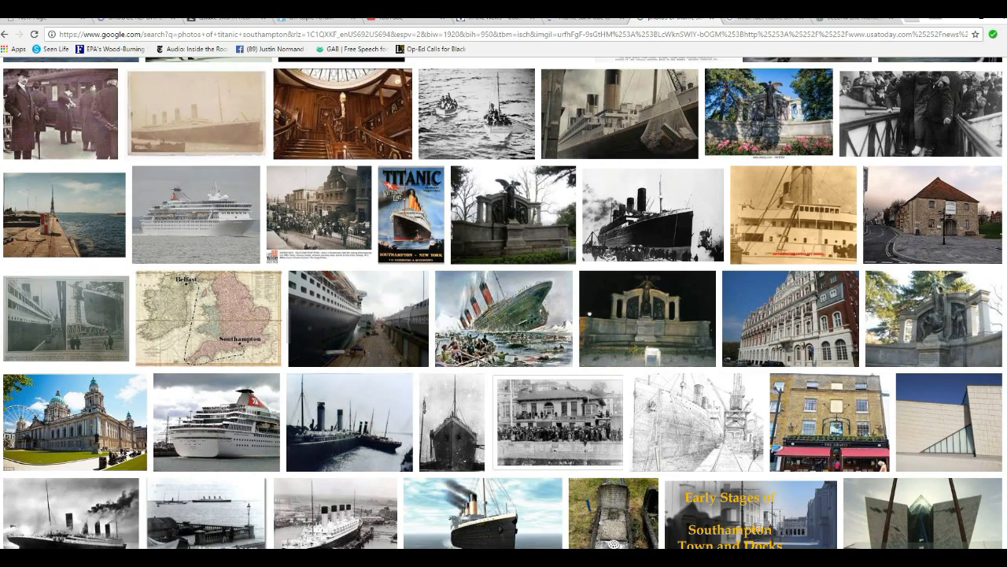
pyautogui.scroll(-3)
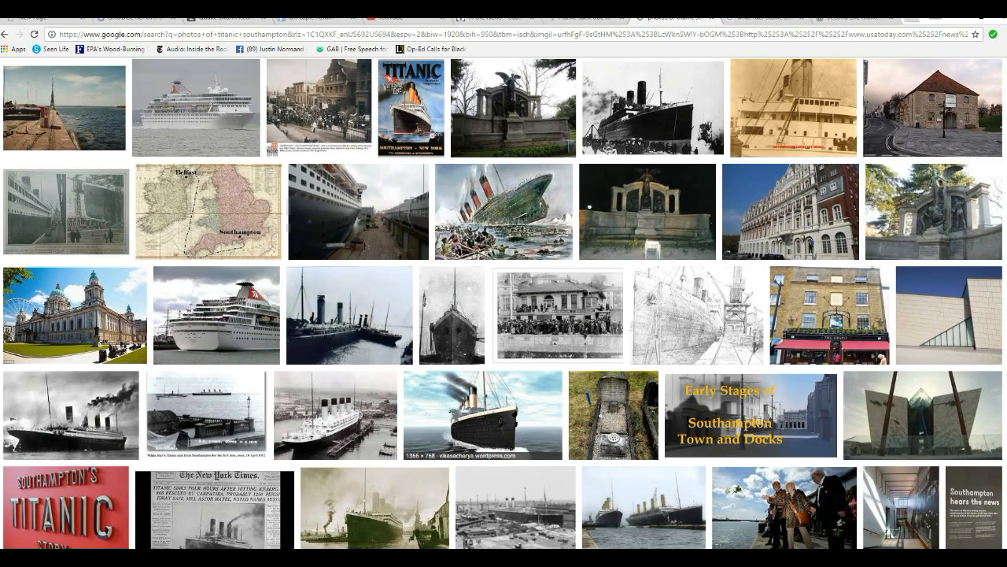
pyautogui.scroll(-3)
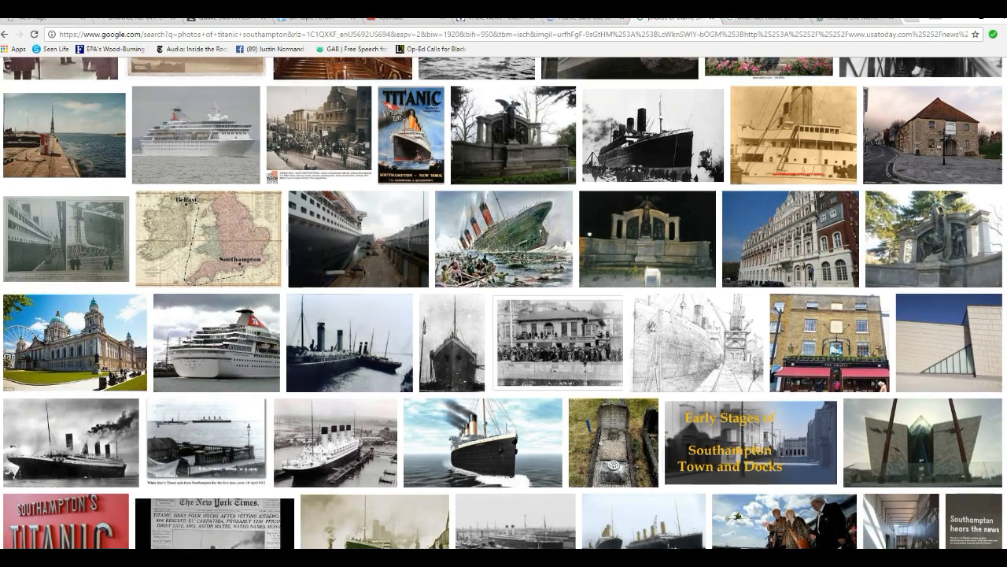
pyautogui.scroll(-3)
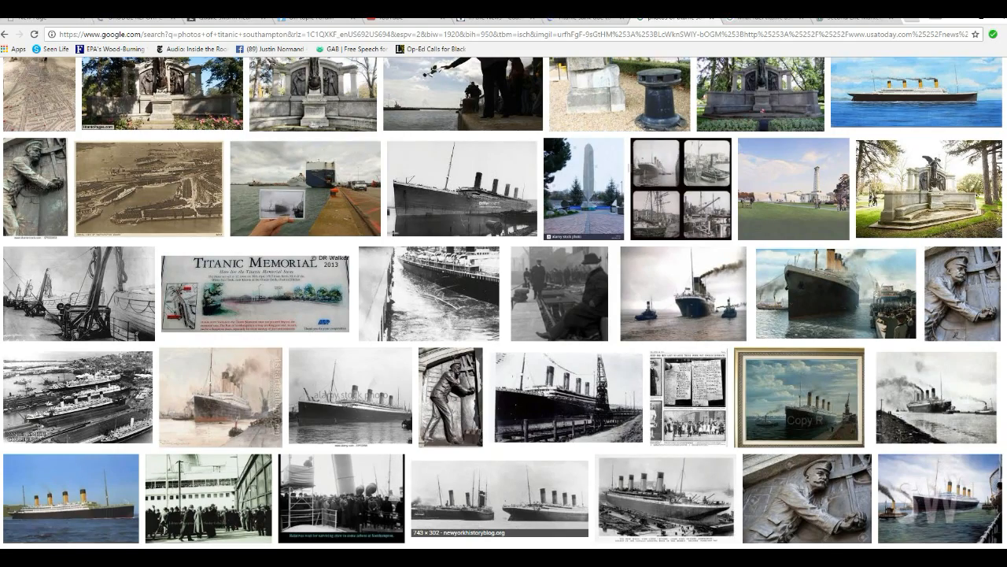
pyautogui.scroll(-3)
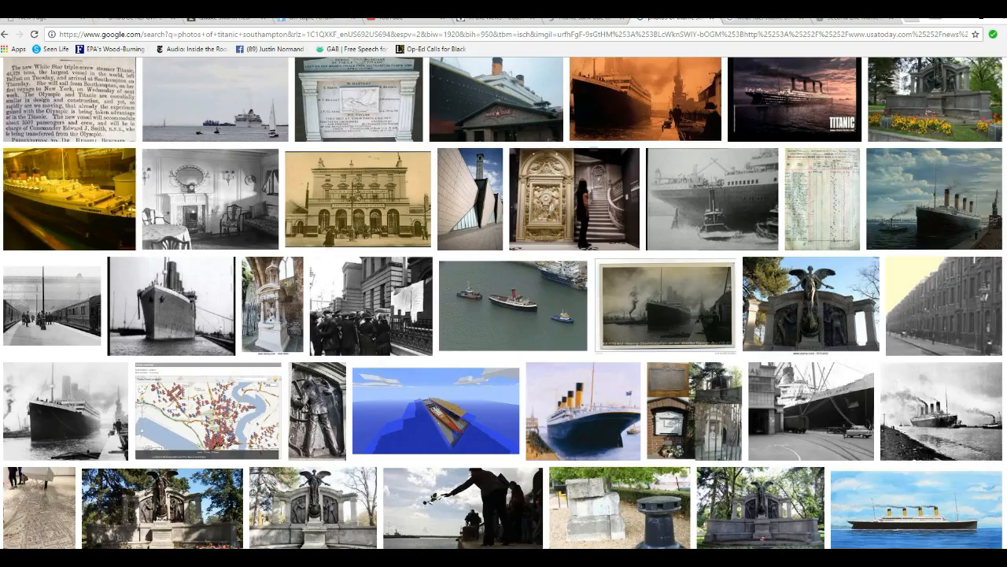
pyautogui.scroll(-3)
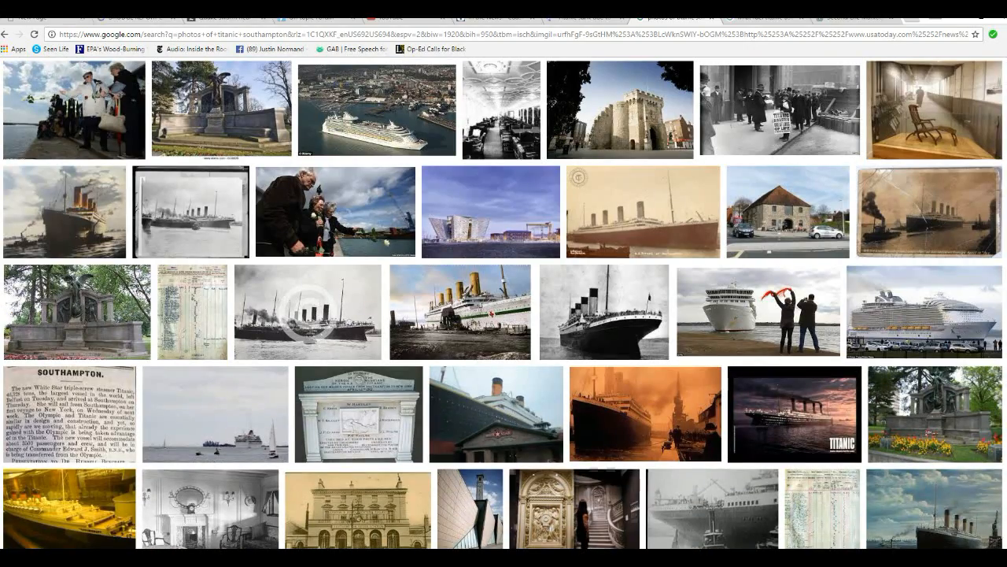
pyautogui.scroll(-3)
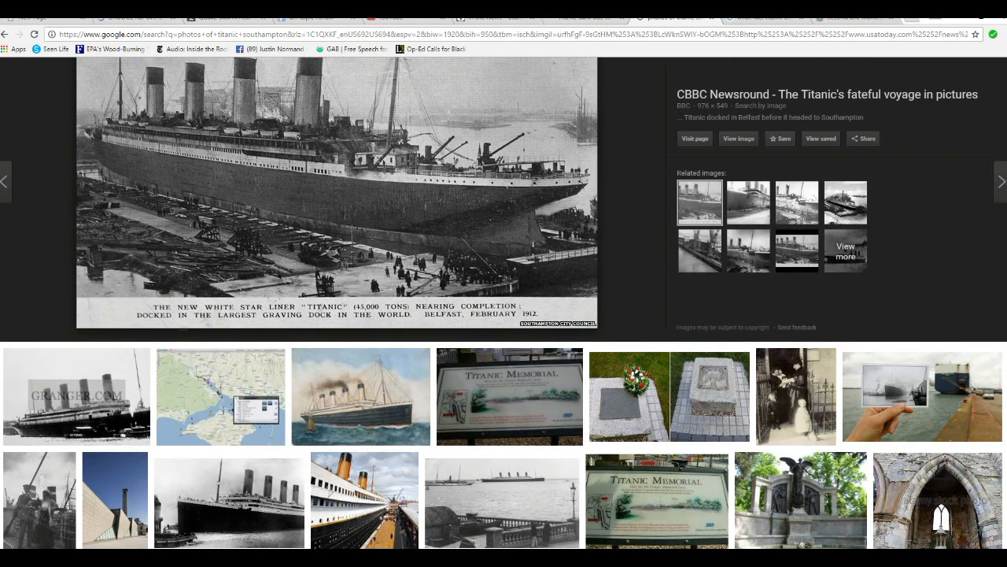
pyautogui.moveTo(221, 397)
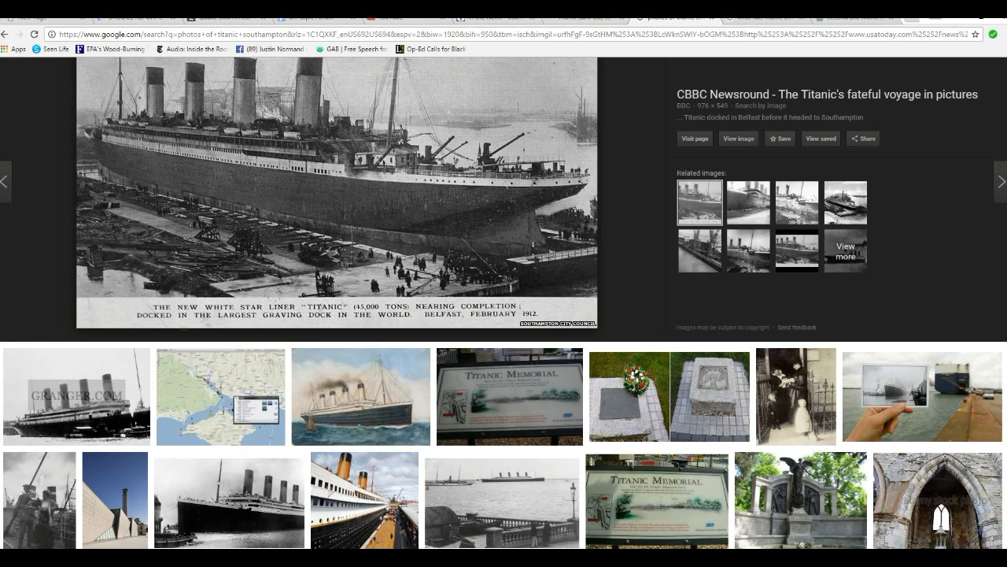
pyautogui.moveTo(360, 397)
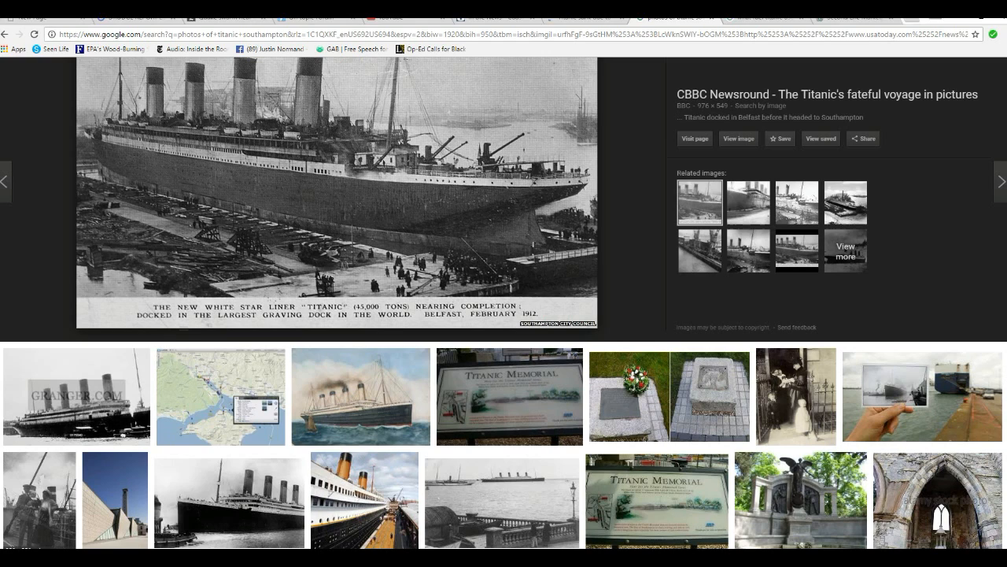
pyautogui.moveTo(221, 397)
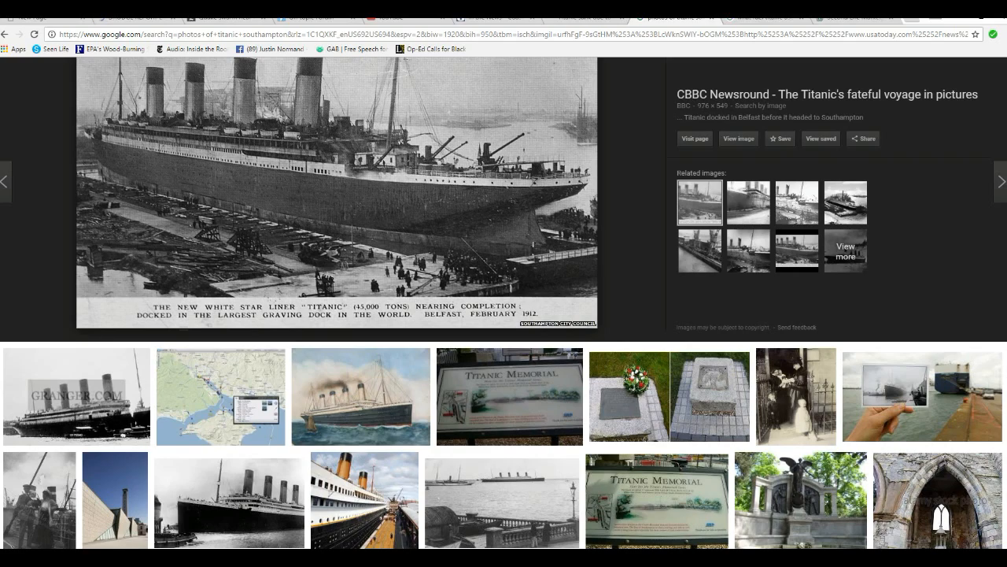
# - Scroll the image results to reveal more Titanic and Southampton rows above the preview
pyautogui.scroll(-3)
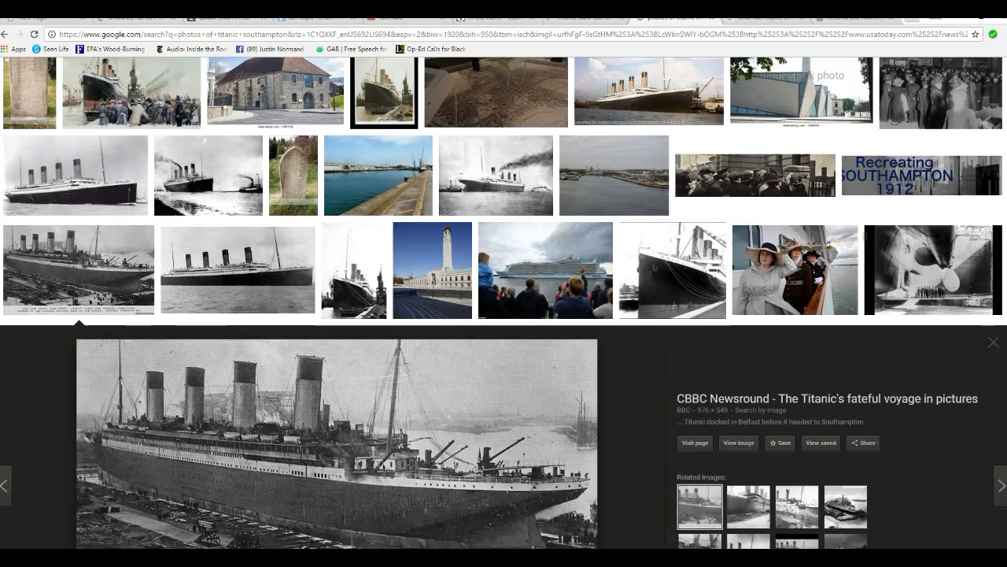
pyautogui.scroll(-3)
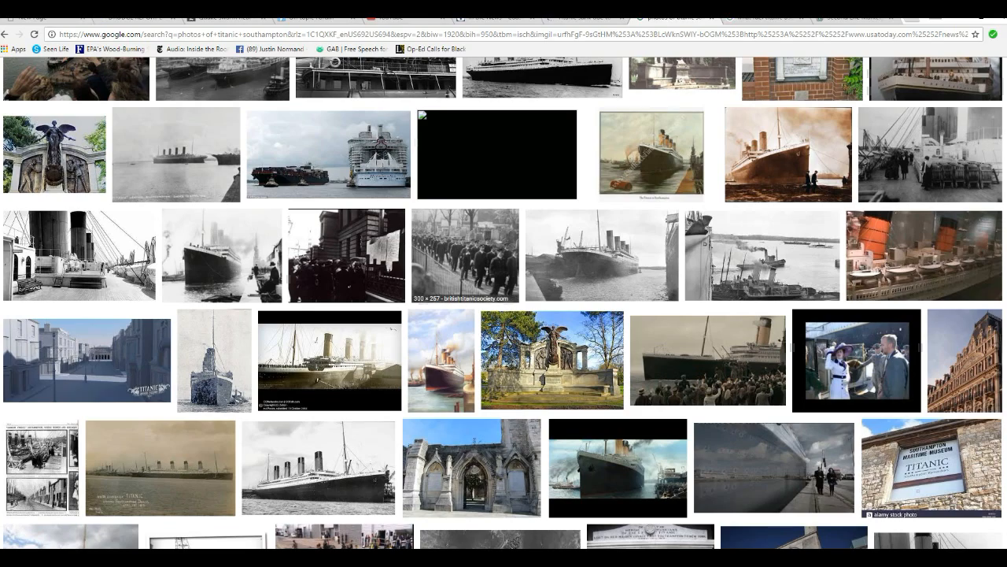
pyautogui.scroll(-3)
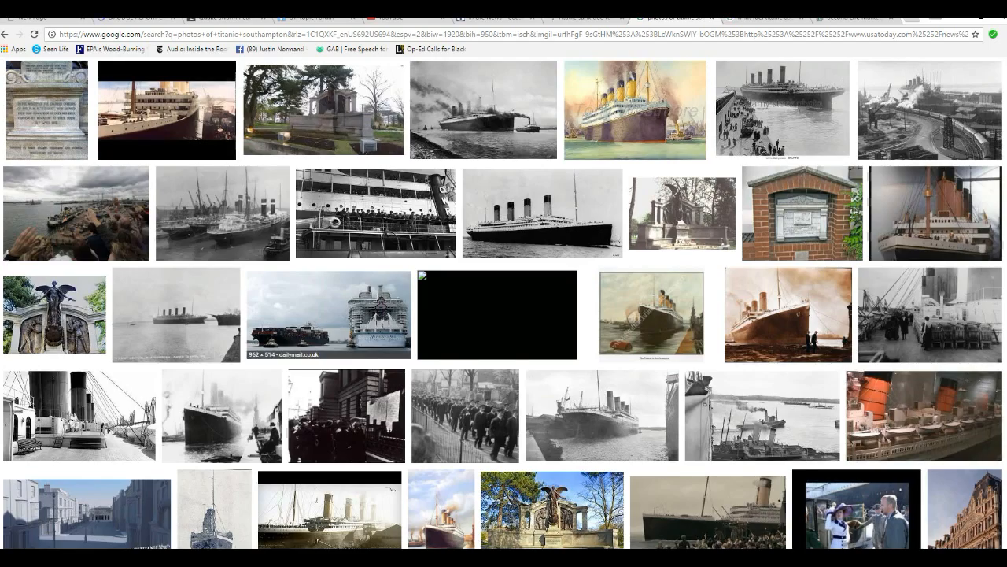
pyautogui.scroll(-3)
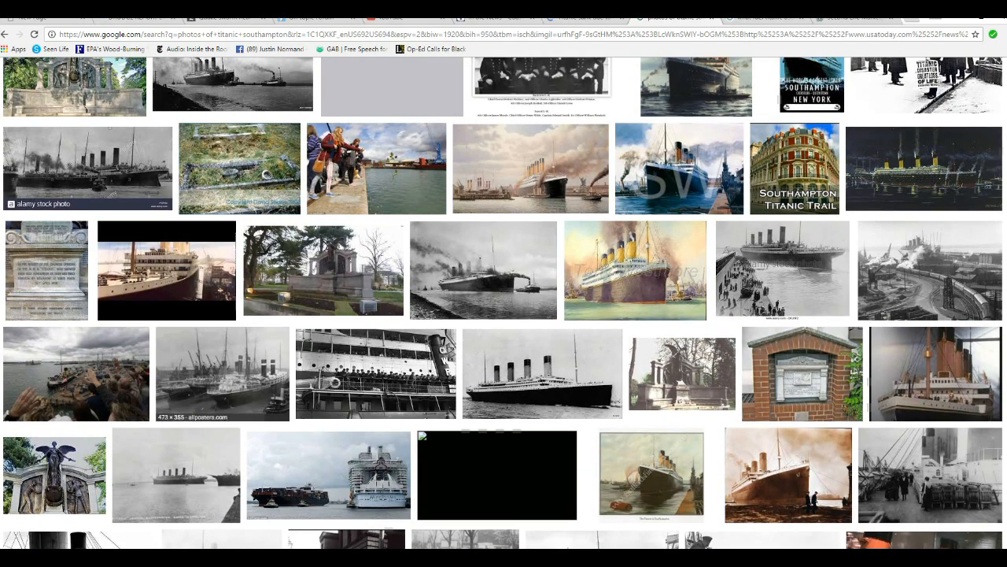
pyautogui.scroll(-3)
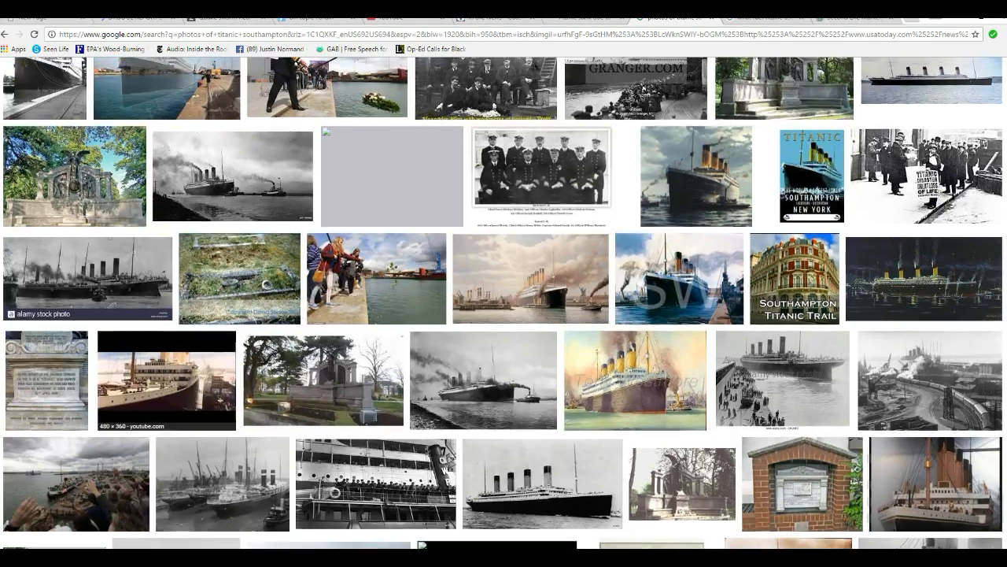
pyautogui.scroll(-3)
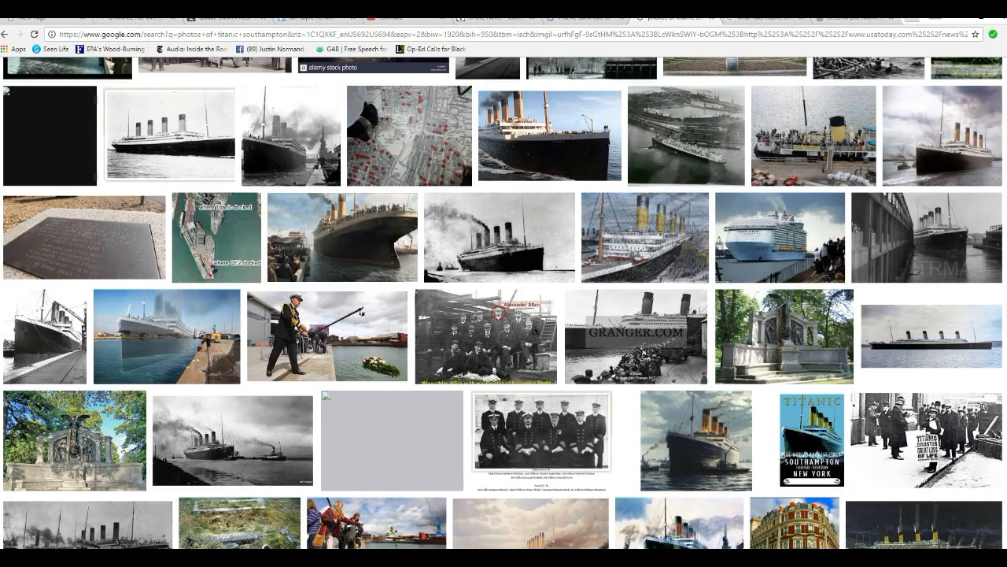